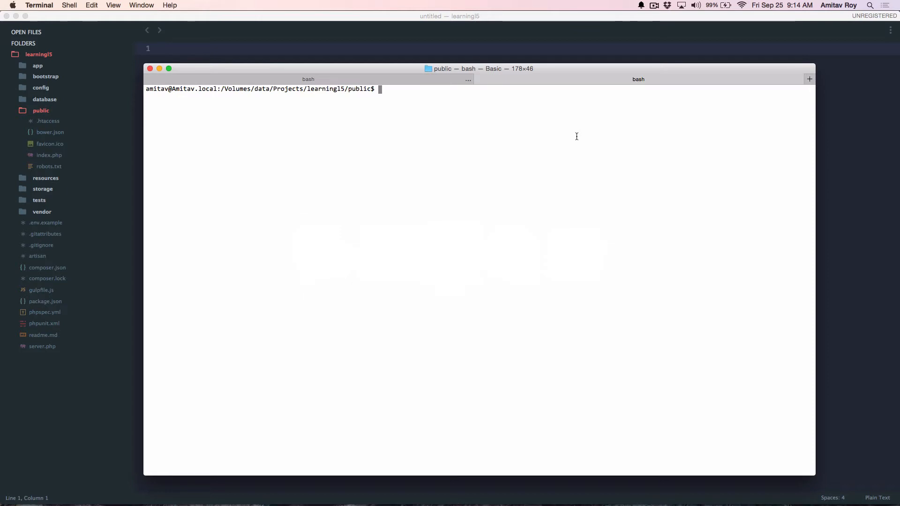
{"action": "mouse_move", "coordinate": [325, 110]}
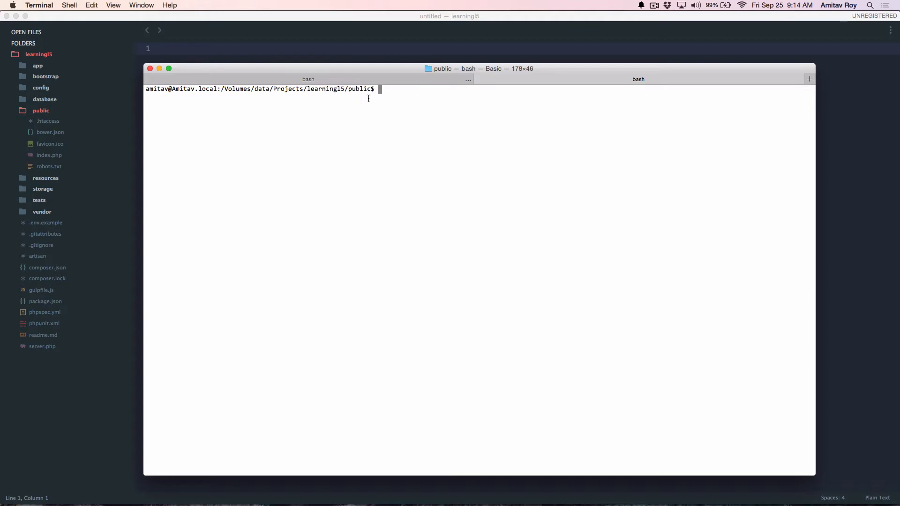
{"action": "mouse_move", "coordinate": [55, 127]}
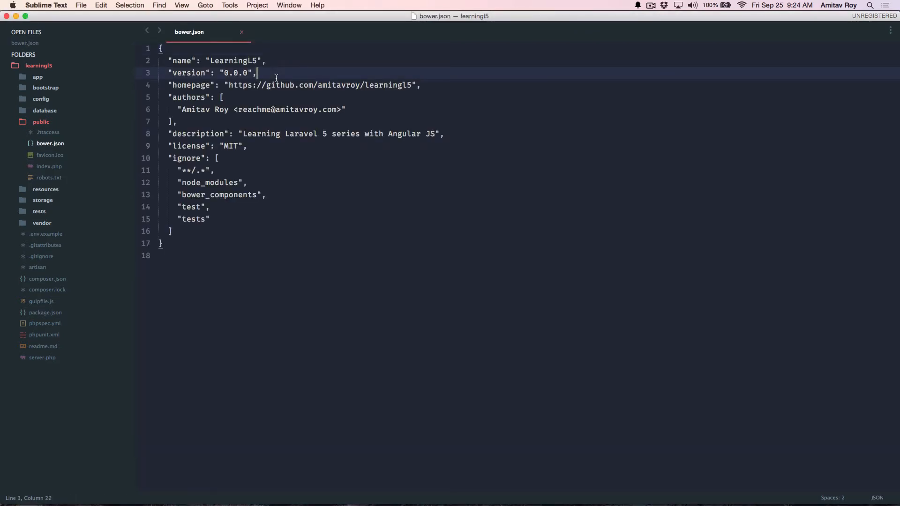
Step: Run a Bower install of Angular in Terminal, saving it as a dependency
{"action": "key", "text": "cmd+space"}
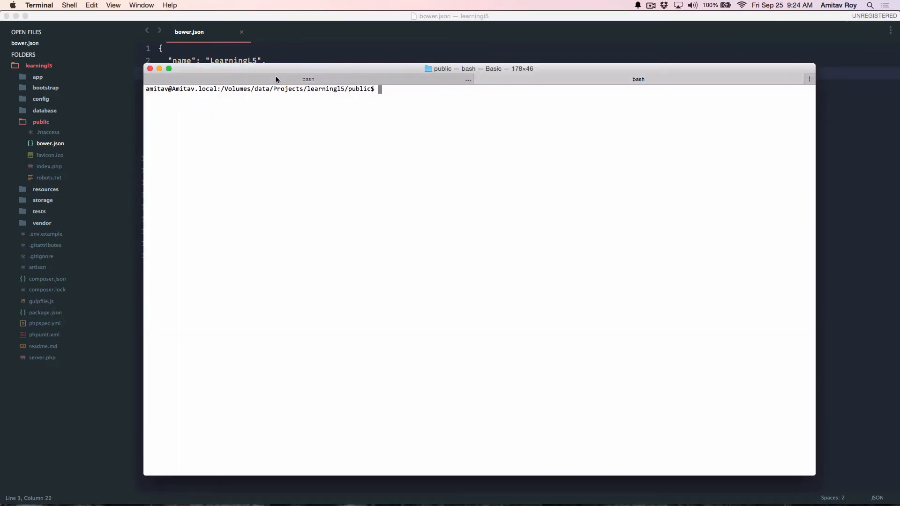
{"action": "type", "text": "bower i"}
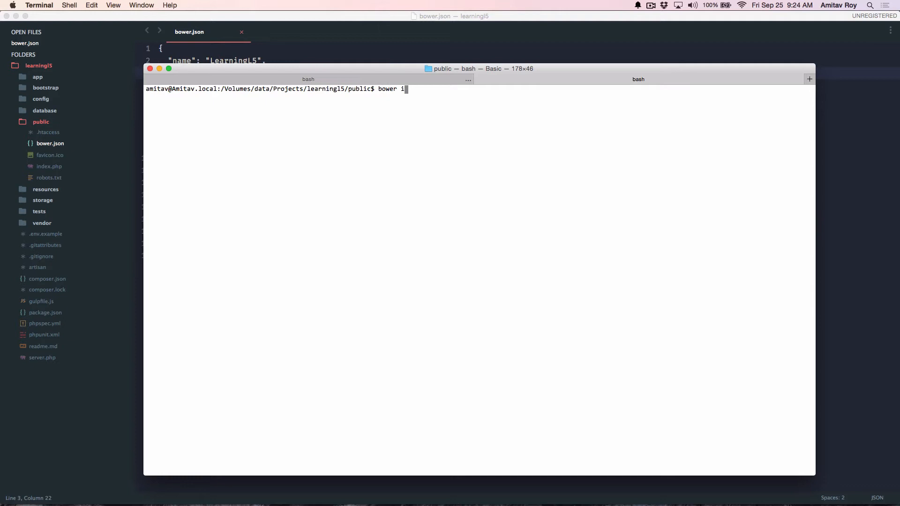
{"action": "type", "text": "nstall"}
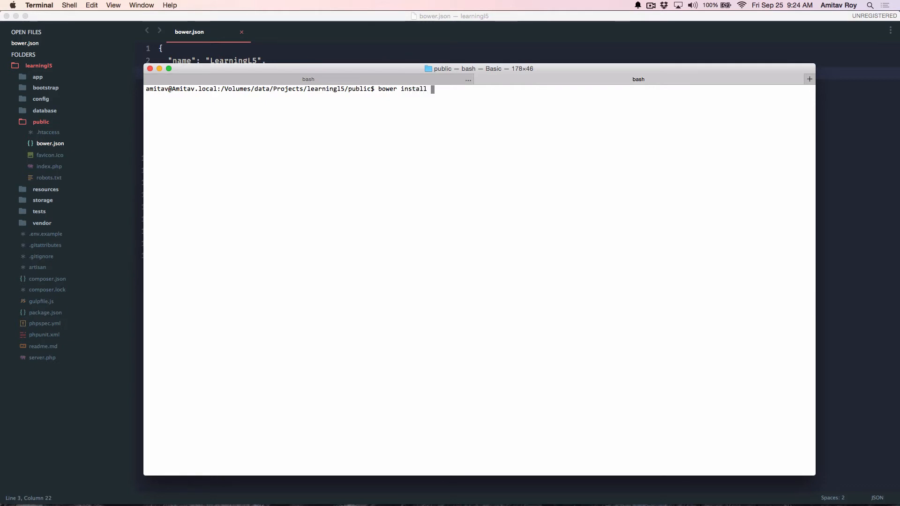
{"action": "type", "text": "angular"}
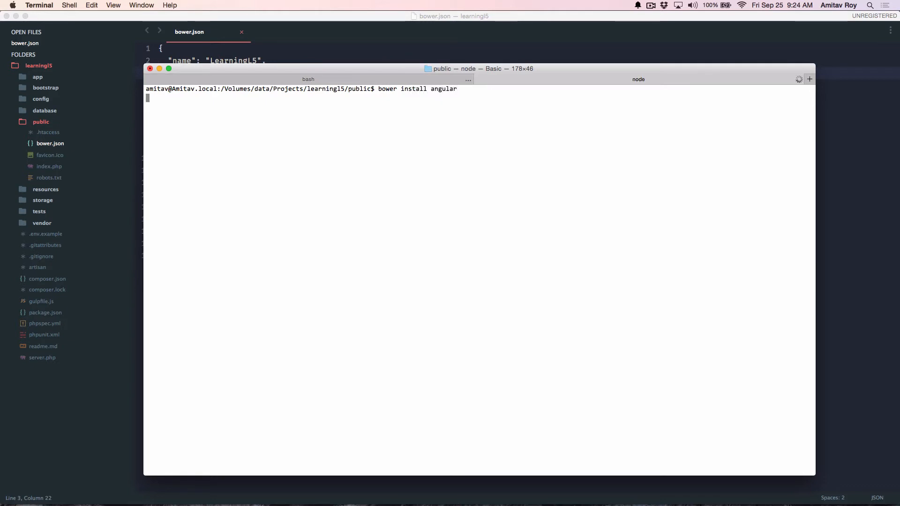
{"action": "key", "text": "enter"}
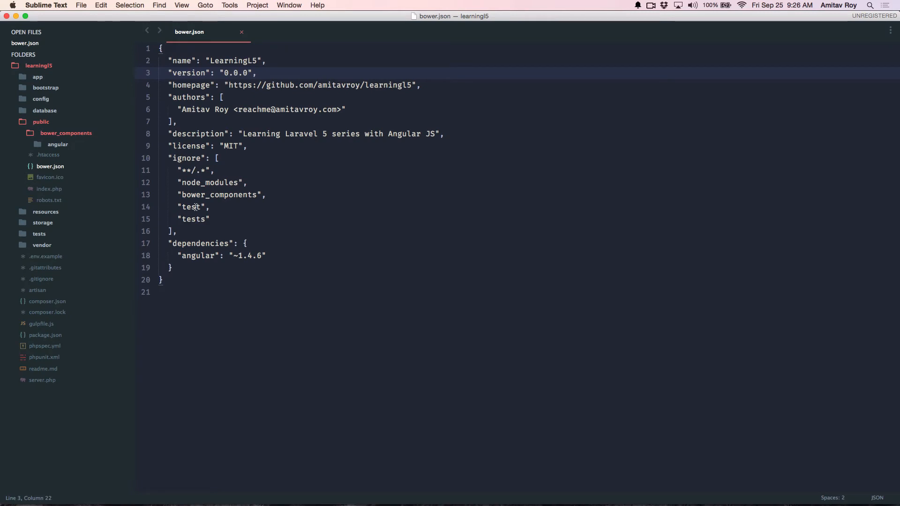
Step: Check the Angular 1.4.6 entry in bower.json, then return to Terminal
{"action": "left_click", "coordinate": [211, 206]}
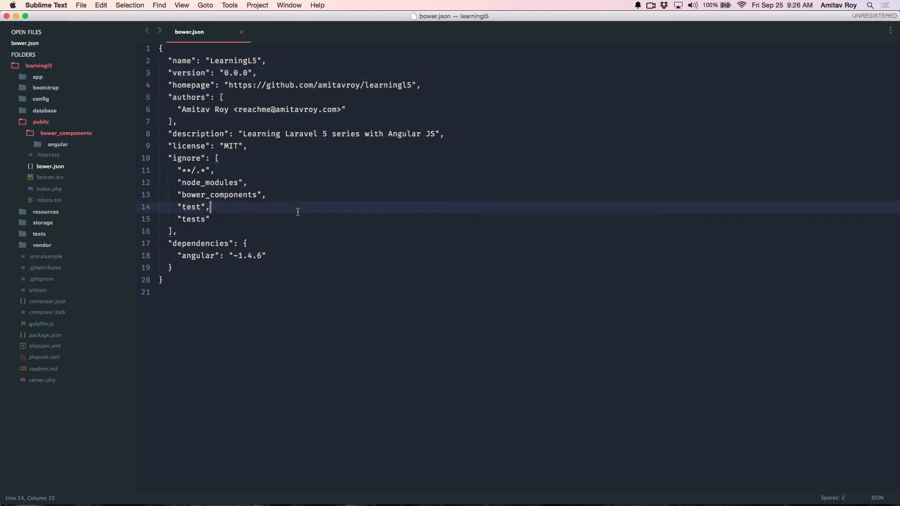
{"action": "key", "text": "cmd+tab"}
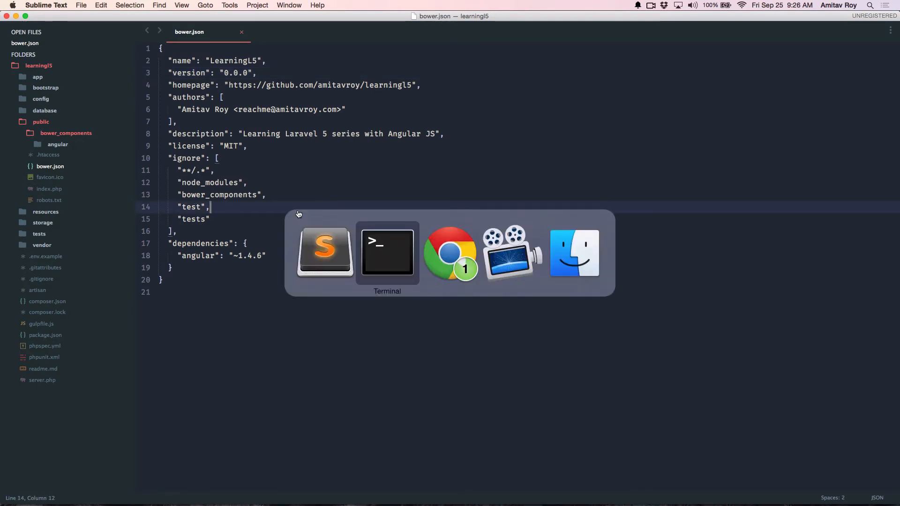
{"action": "left_click", "coordinate": [387, 253]}
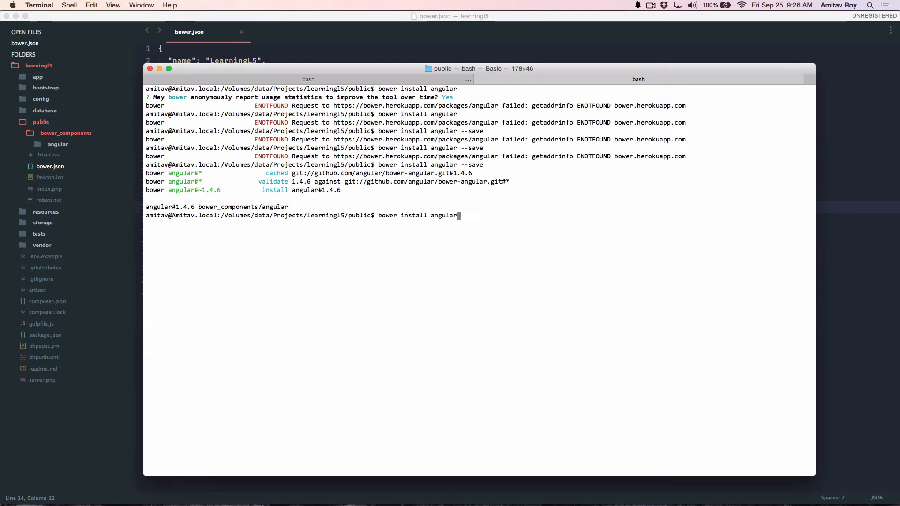
Step: Run bower install --save for angular-route, bootstrap and angular-cookies
{"action": "type", "text": "-rout"}
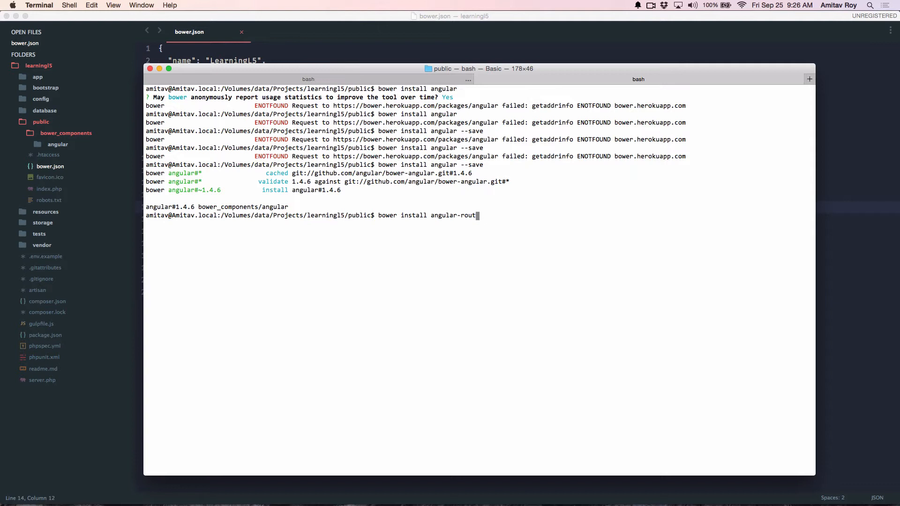
{"action": "type", "text": "e --save"}
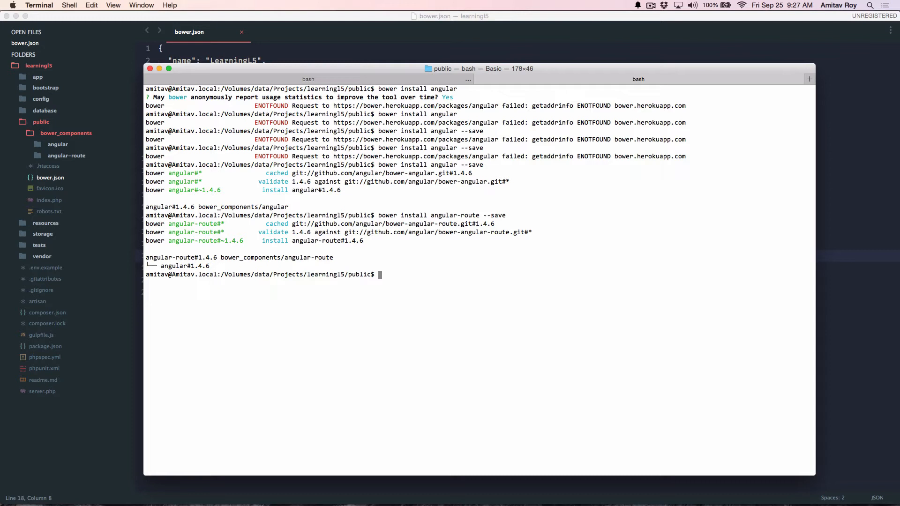
{"action": "type", "text": "bower install angular-route --save"}
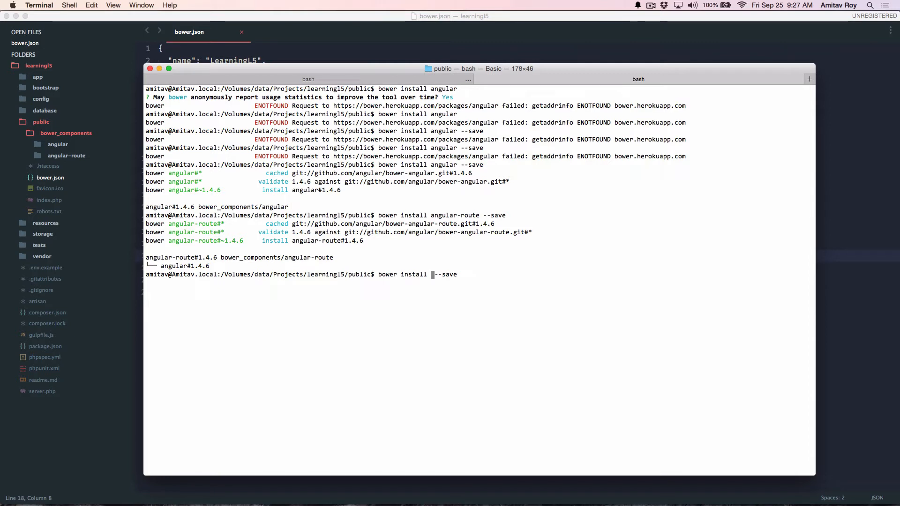
{"action": "type", "text": "bootstrap"}
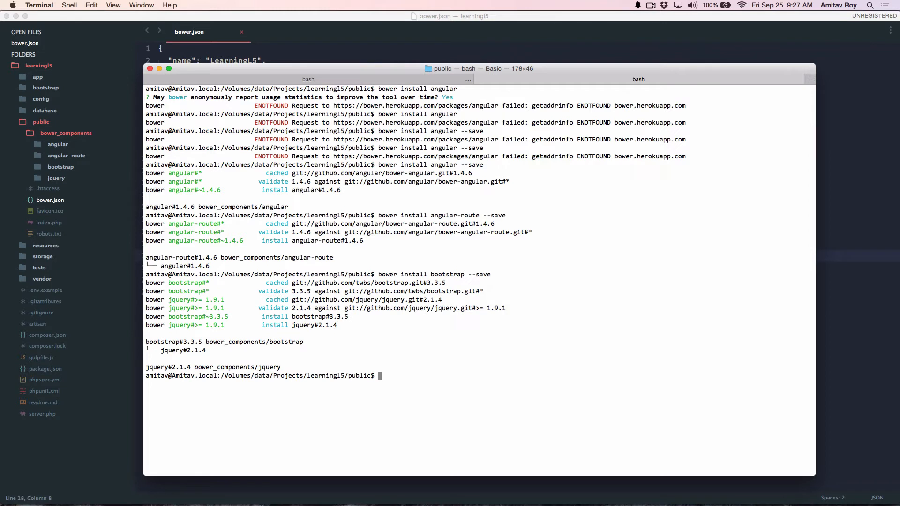
{"action": "type", "text": "bower install bootstrap --save"}
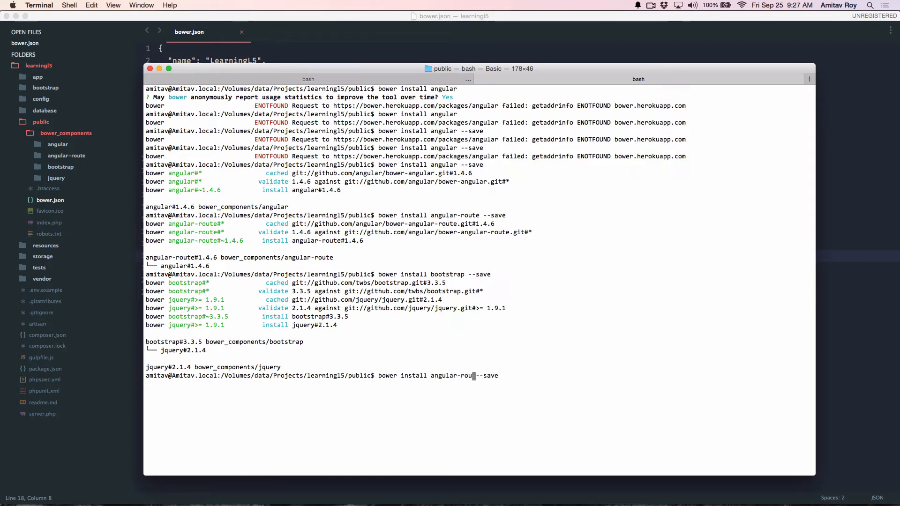
{"action": "type", "text": "cook"}
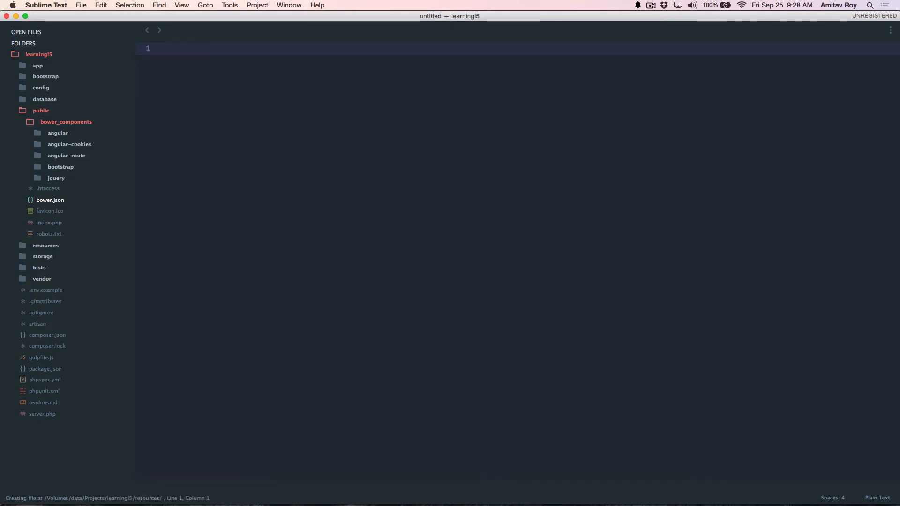
Step: Create resources/views/master.blade.php with an HTML boilerplate titled Gallery
{"action": "type", "text": "views/mase"}
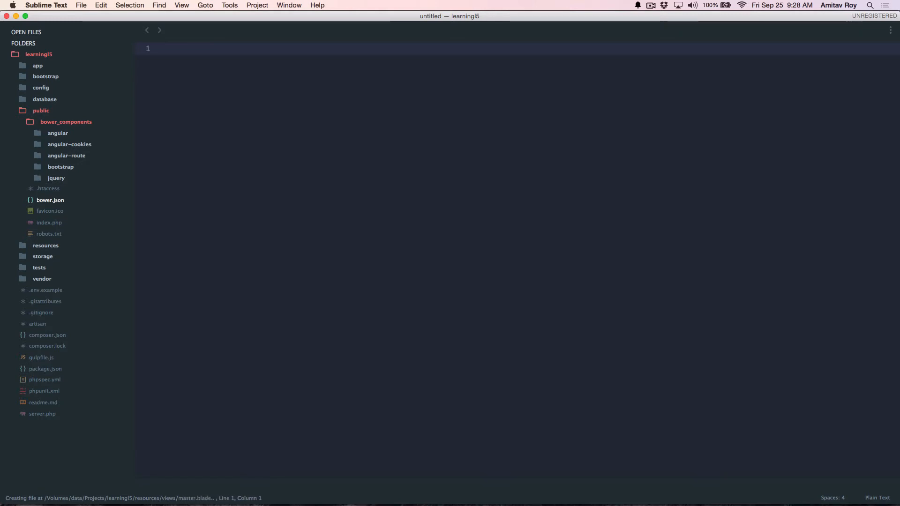
{"action": "type", "text": "t"}
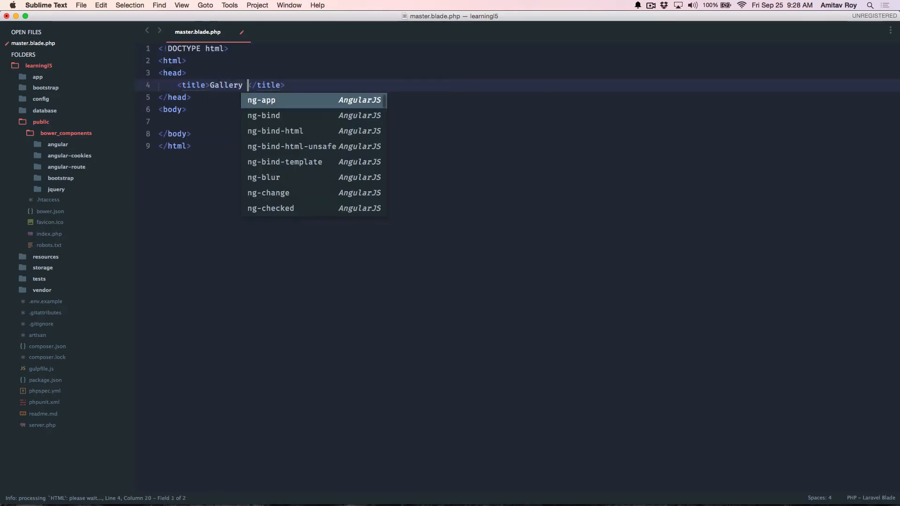
{"action": "type", "text": "application in A"}
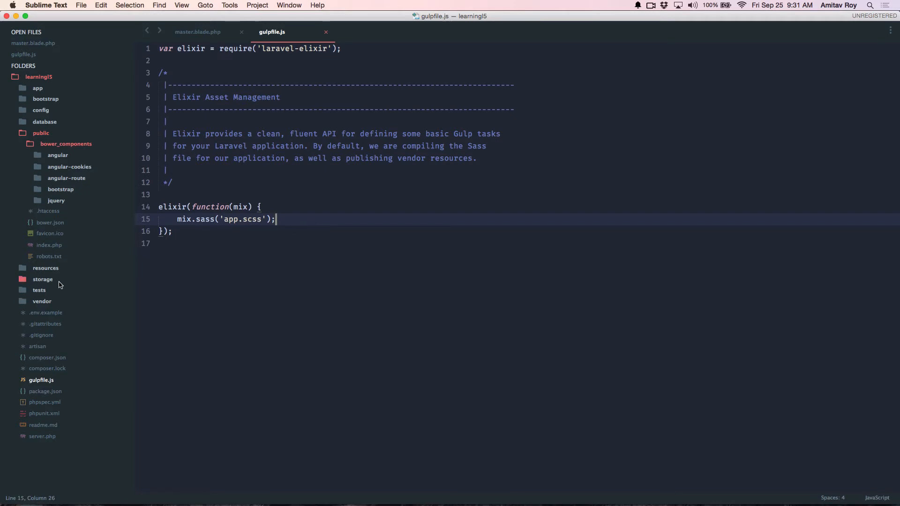
Step: Expand resources > assets in the sidebar to hold the new js/app.js file
{"action": "left_click", "coordinate": [45, 268]}
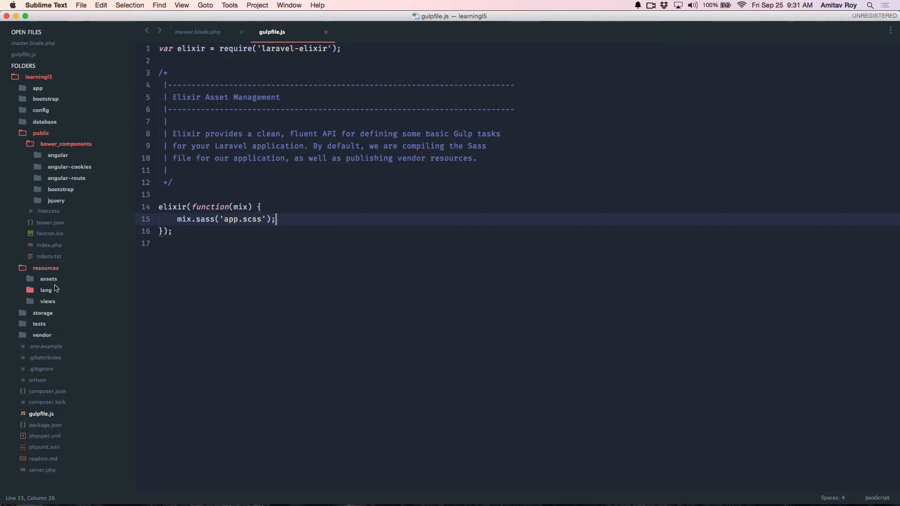
{"action": "left_click", "coordinate": [49, 279]}
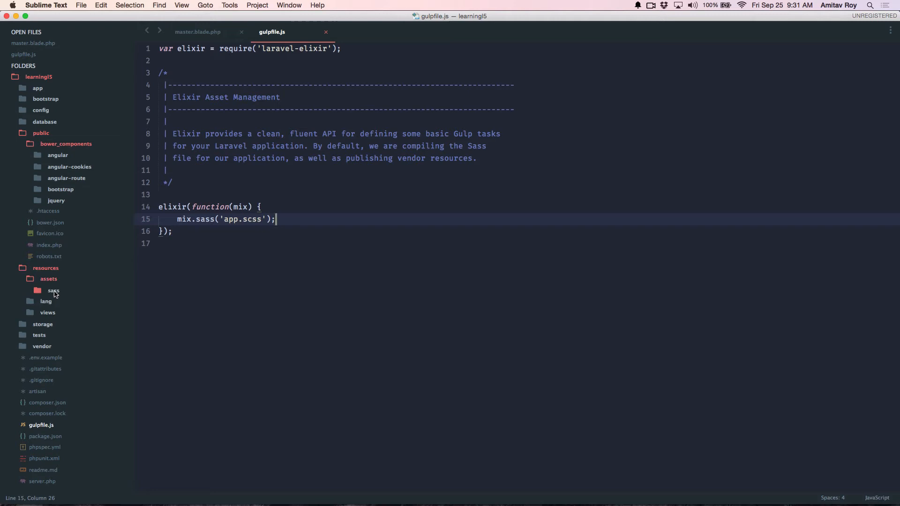
{"action": "left_click", "coordinate": [48, 279]}
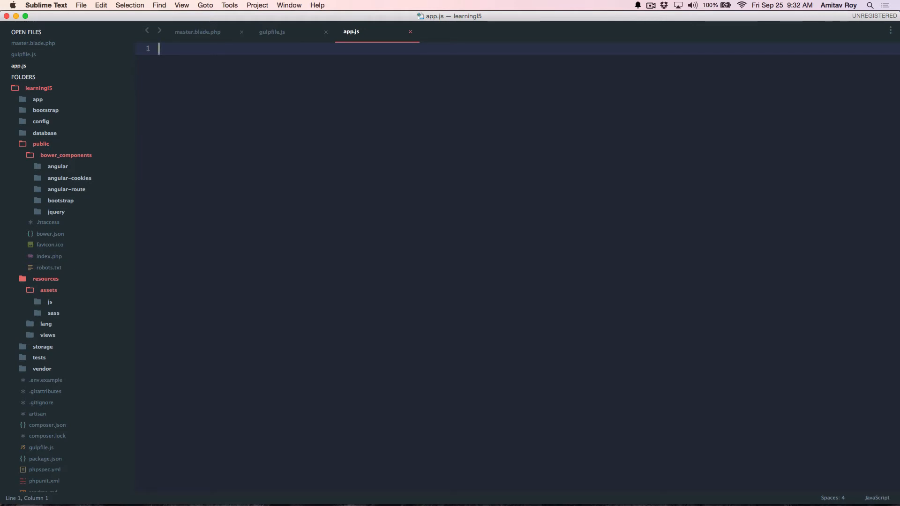
Step: Write a comment at the top of app.js describing the main module
{"action": "type", "text": "/*This is*/"}
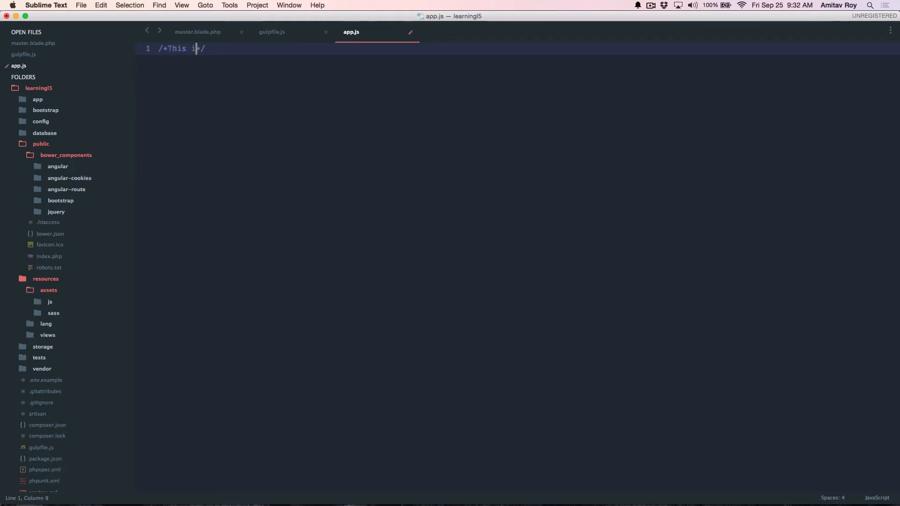
{"action": "type", "text": "s the main file where angular"}
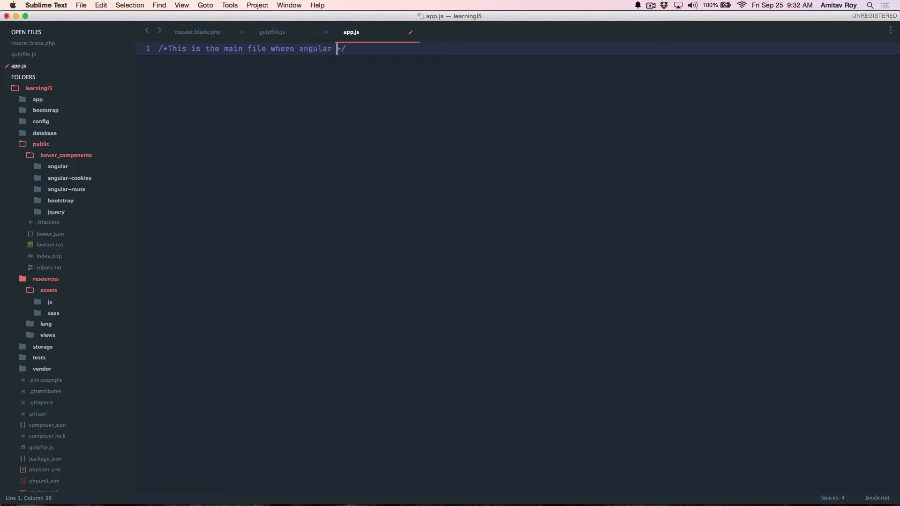
{"action": "type", "text": "is defined"}
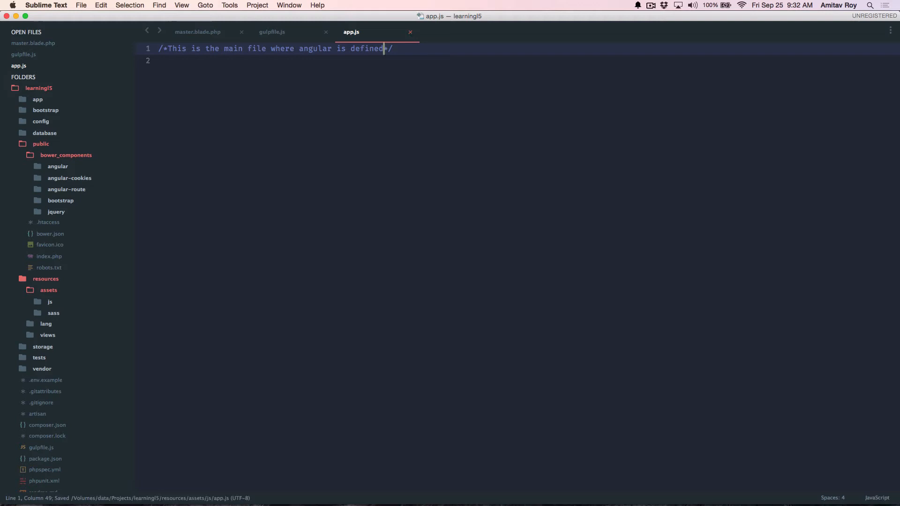
Step: Define var myApp as an Angular module depending on ngRoute and ngCookies, and save
{"action": "type", "text": "var"}
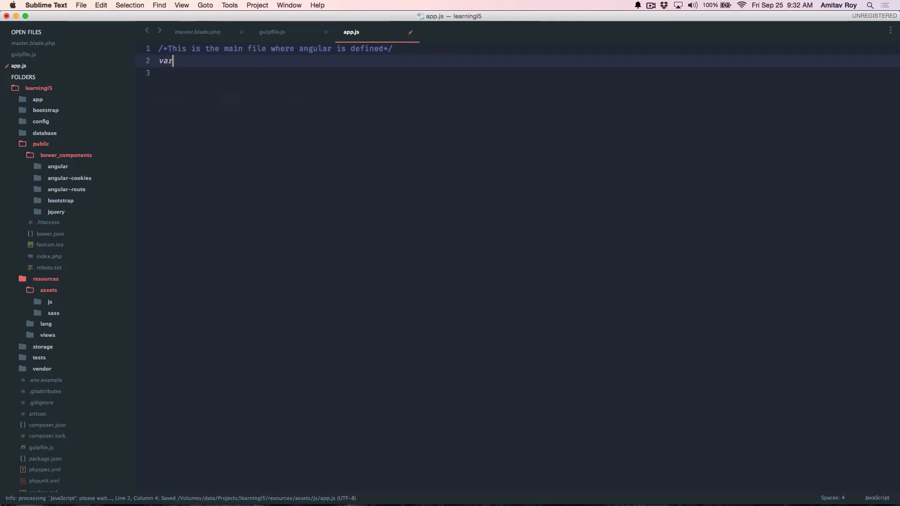
{"action": "type", "text": "myApp"}
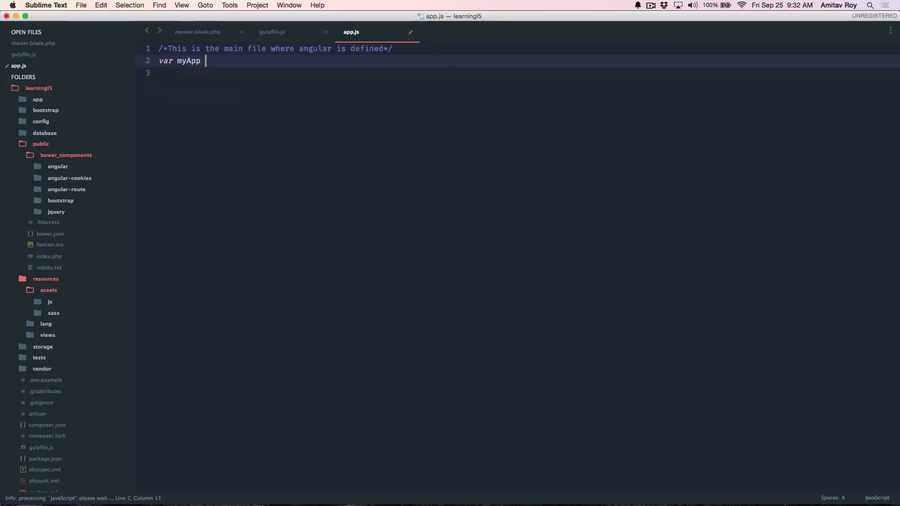
{"action": "type", "text": "= angular.module('', ["}
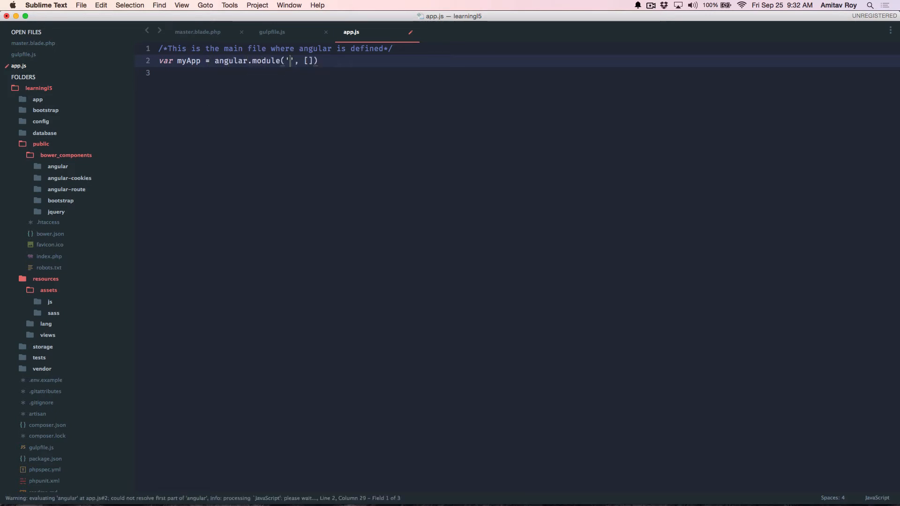
{"action": "type", "text": "myApp"}
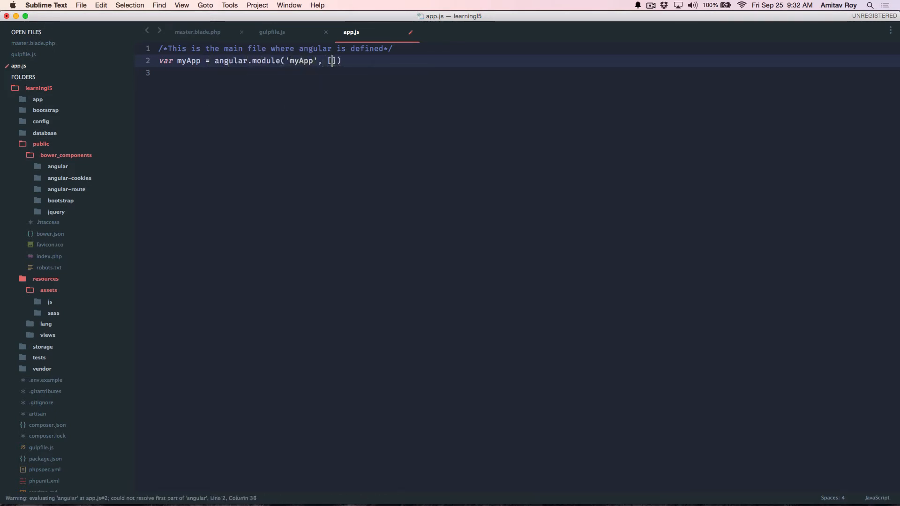
{"action": "type", "text": ";"}
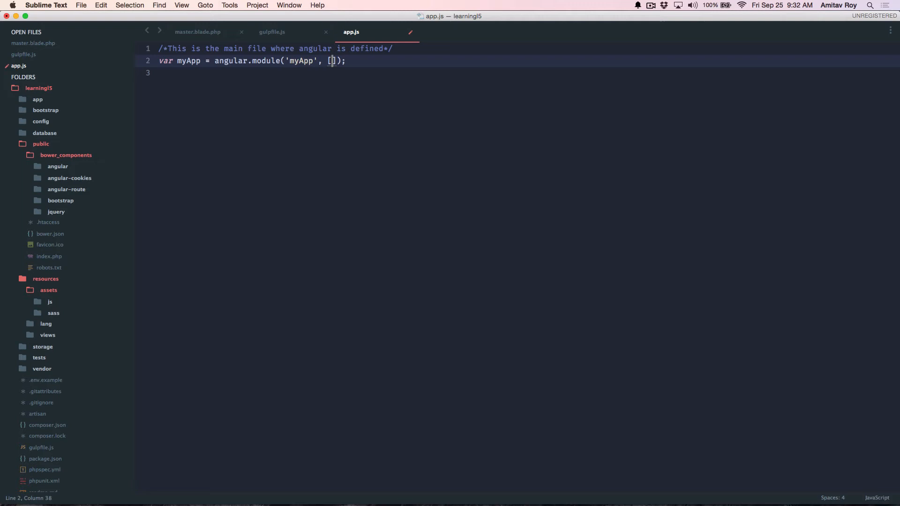
{"action": "key", "text": "cmd+s"}
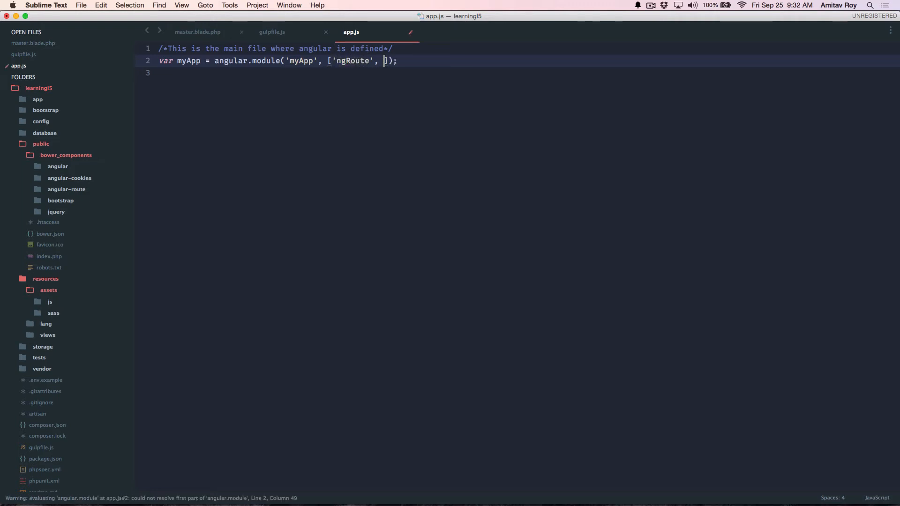
{"action": "type", "text": "'ngCookie'"}
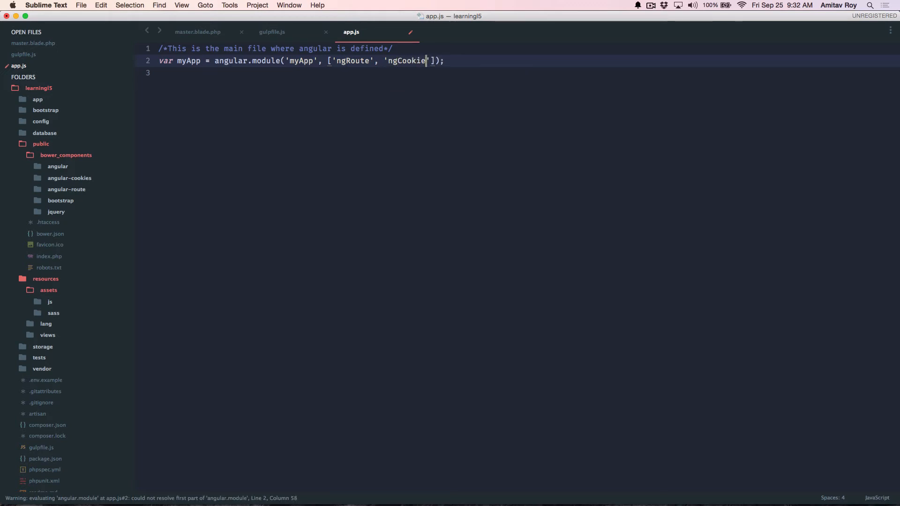
{"action": "type", "text": "s"}
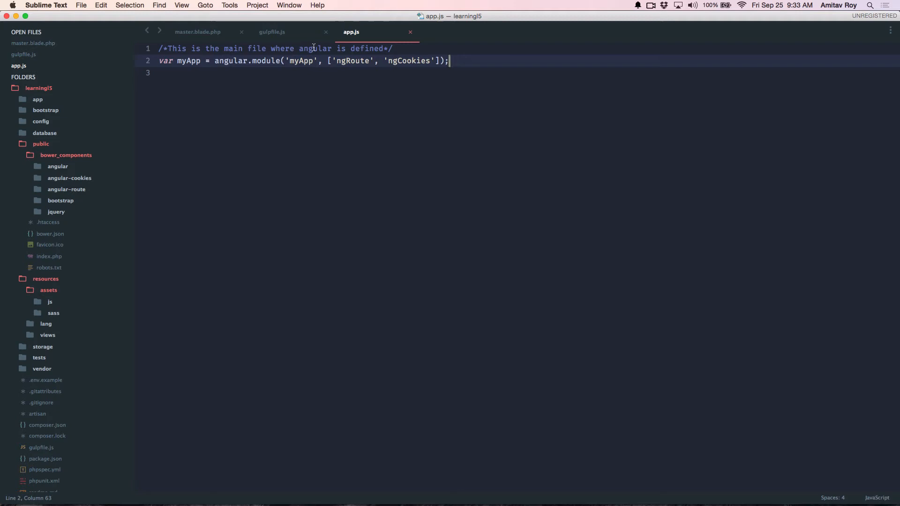
Step: Add mix.scripts(['app.js'], 'public/js/app.js') inside gulpfile.js's elixir function
{"action": "left_click", "coordinate": [271, 31]}
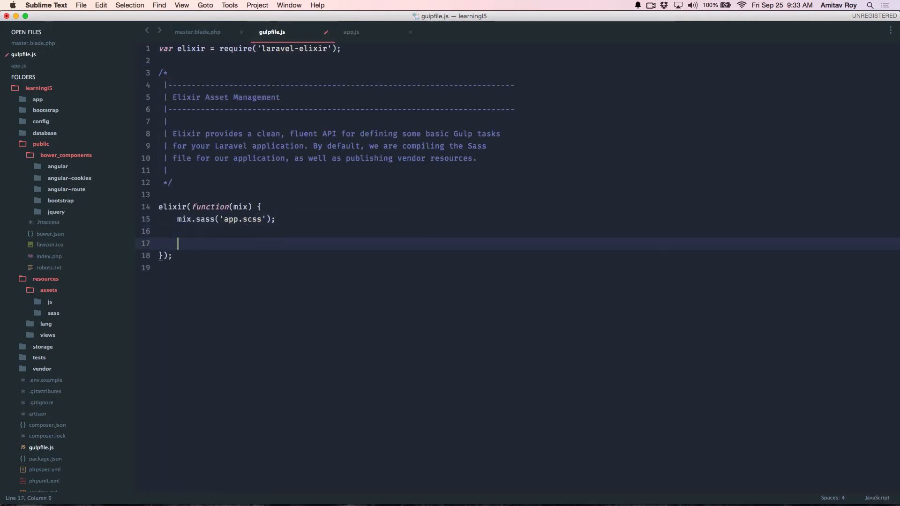
{"action": "type", "text": "mix.scr"}
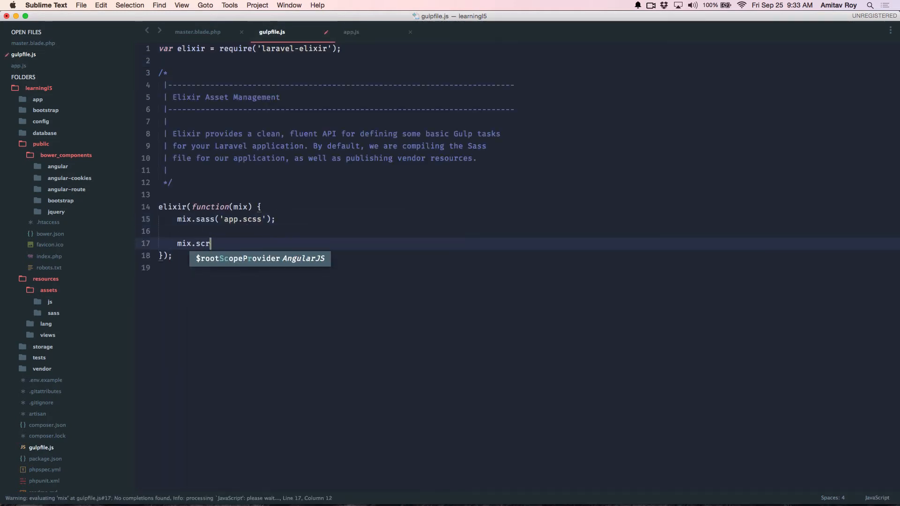
{"action": "type", "text": "ipts()"}
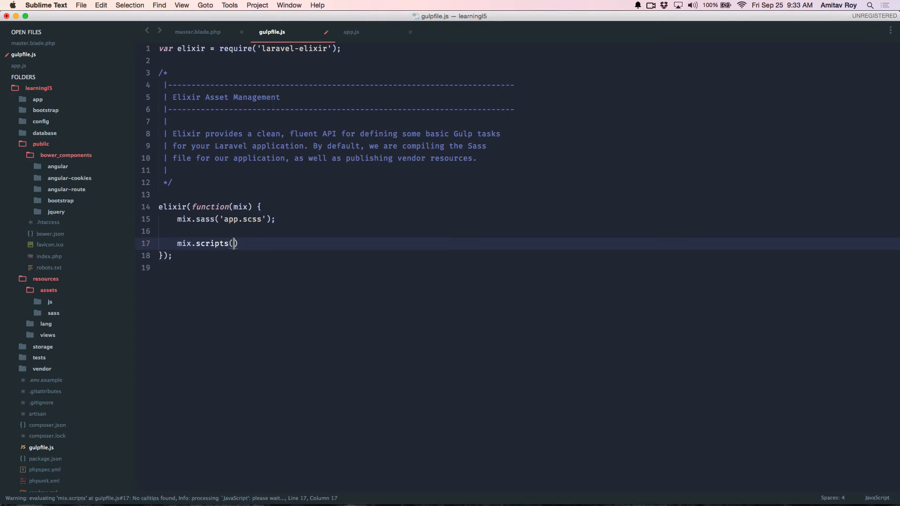
{"action": "type", "text": "[]"}
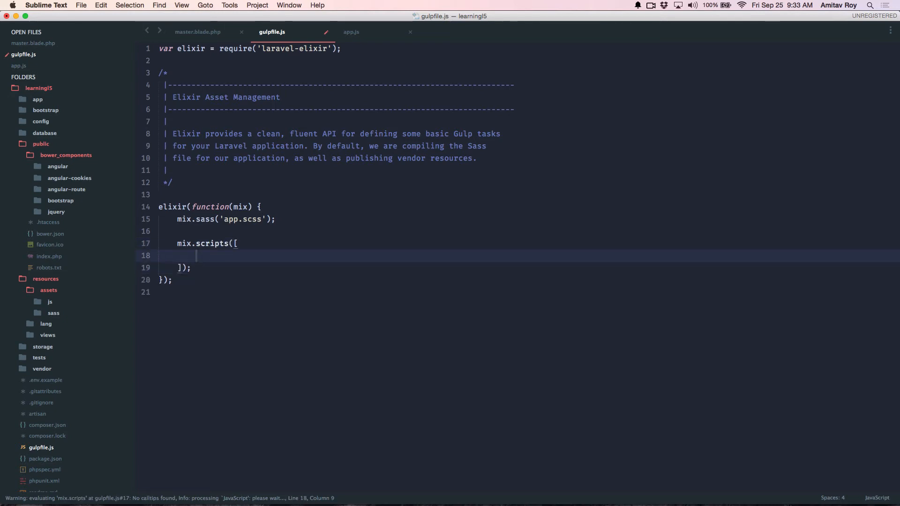
{"action": "type", "text": "'"}
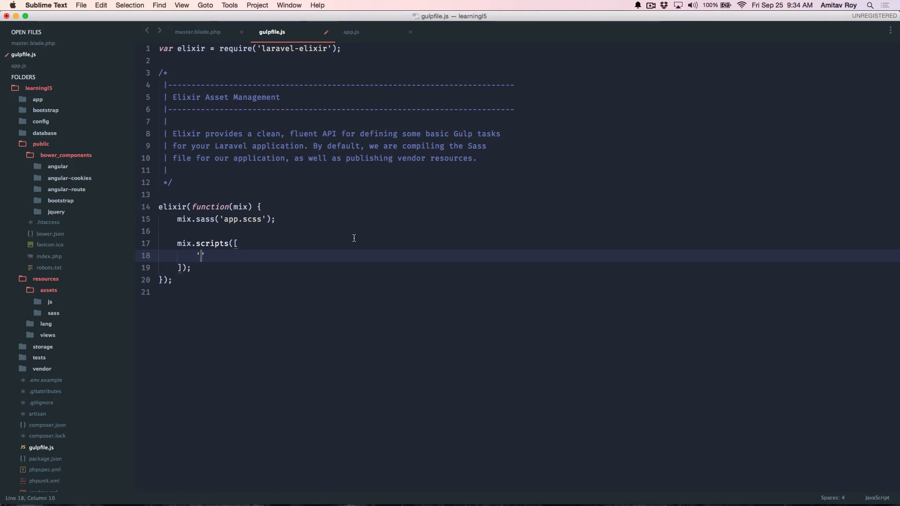
{"action": "type", "text": "app.js"}
{"action": "left_click", "coordinate": [530, 269]}
{"action": "type", "text": ", "}
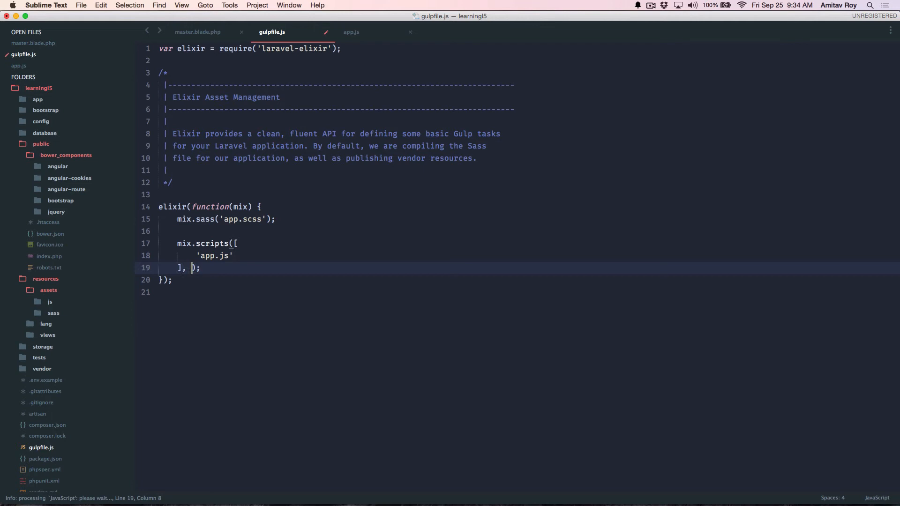
{"action": "type", "text": "''"}
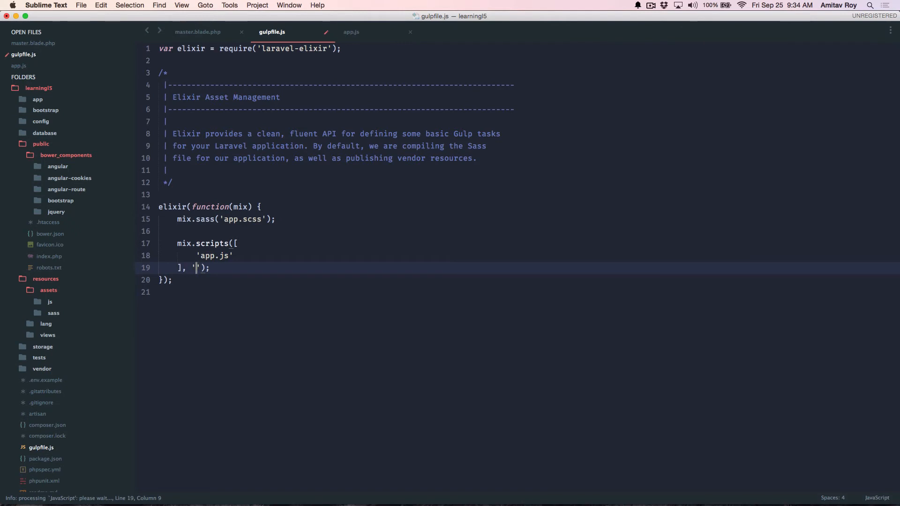
{"action": "type", "text": "public/"}
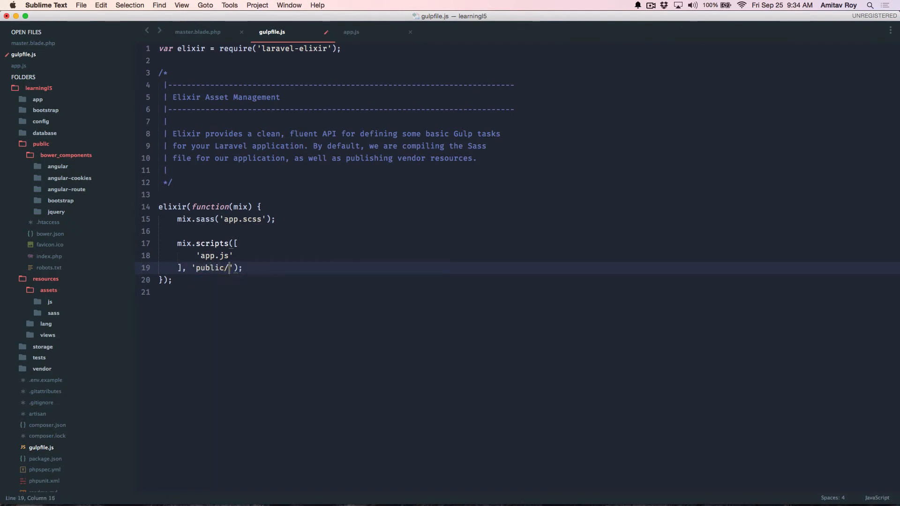
{"action": "type", "text": "js/"}
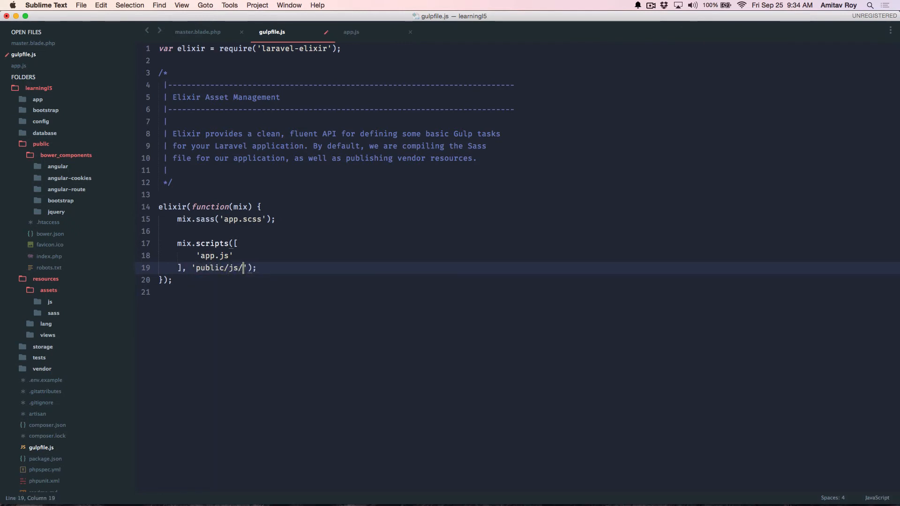
{"action": "type", "text": "app"}
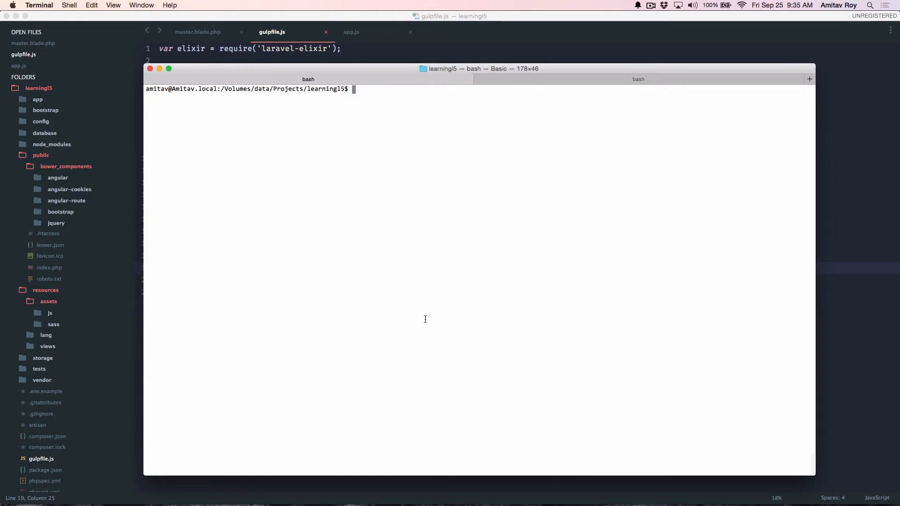
Step: Run gulp to compile app.scss and merge app.js into public/js/app.js
{"action": "type", "text": "gulp"}
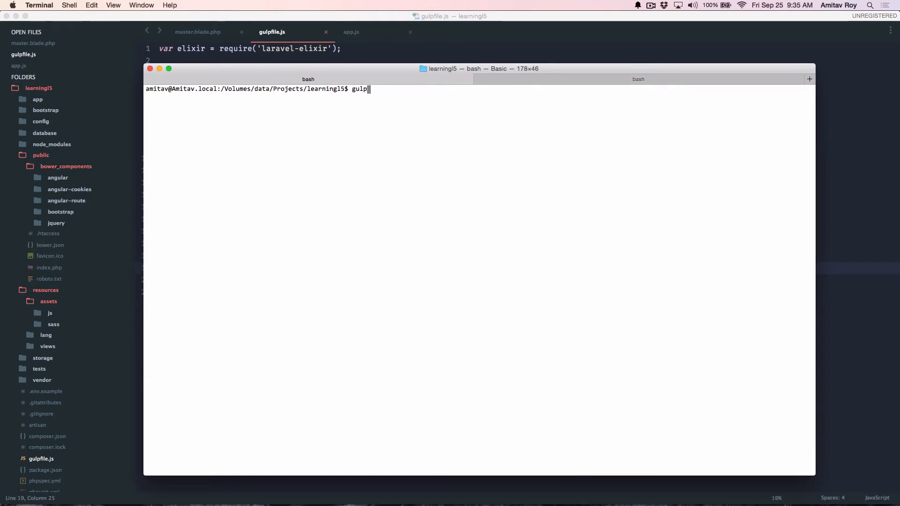
{"action": "key", "text": "enter"}
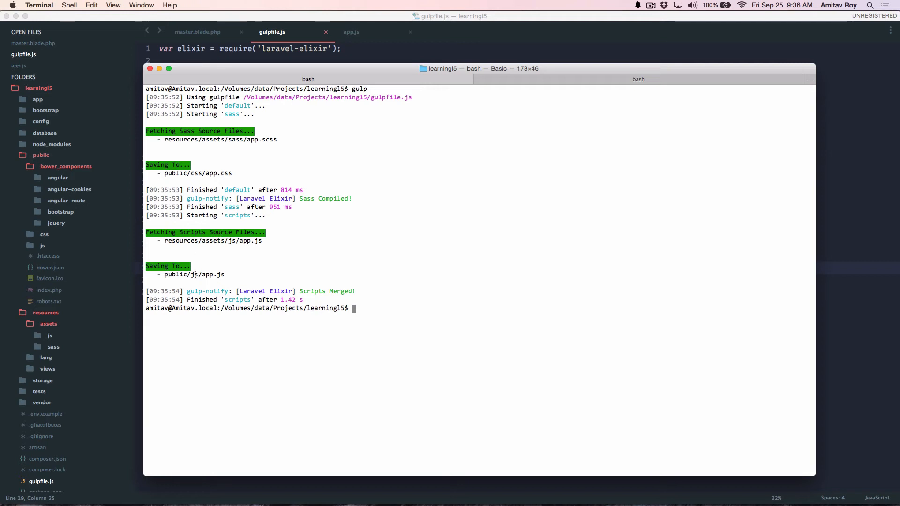
{"action": "mouse_move", "coordinate": [49, 174]}
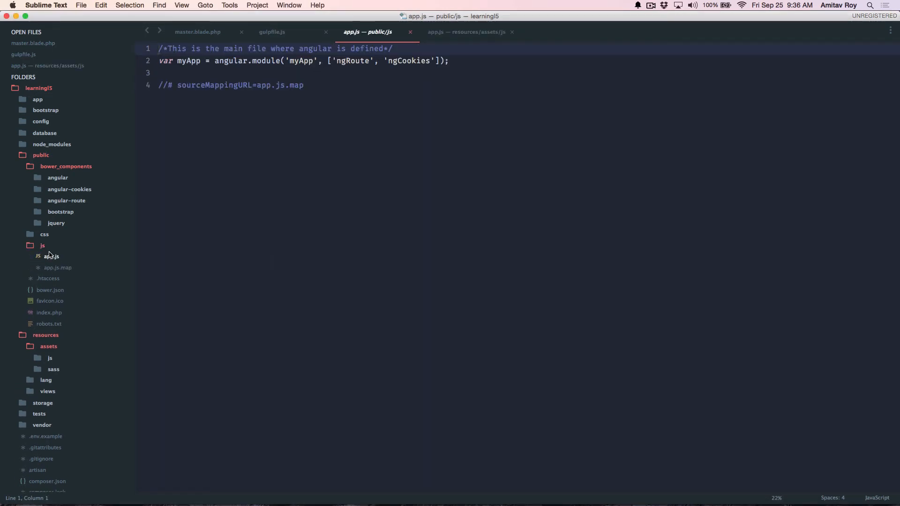
Step: View the compiled public/js/app.js, then begin an ng- attribute in master.blade.php
{"action": "left_click", "coordinate": [305, 85]}
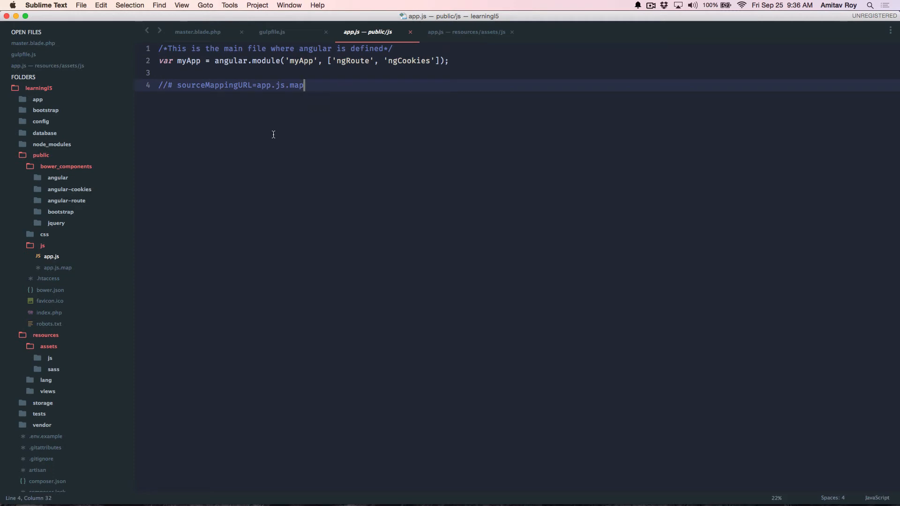
{"action": "left_click", "coordinate": [197, 32]}
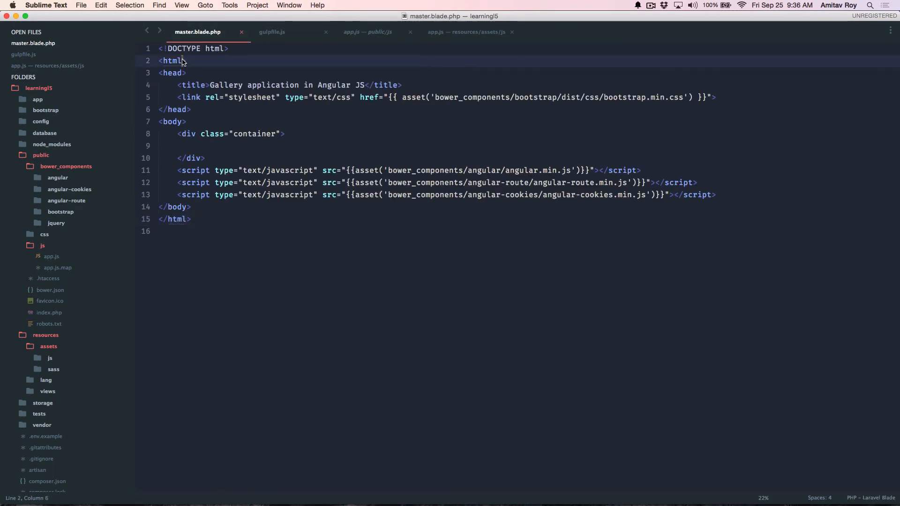
{"action": "type", "text": "ng-"}
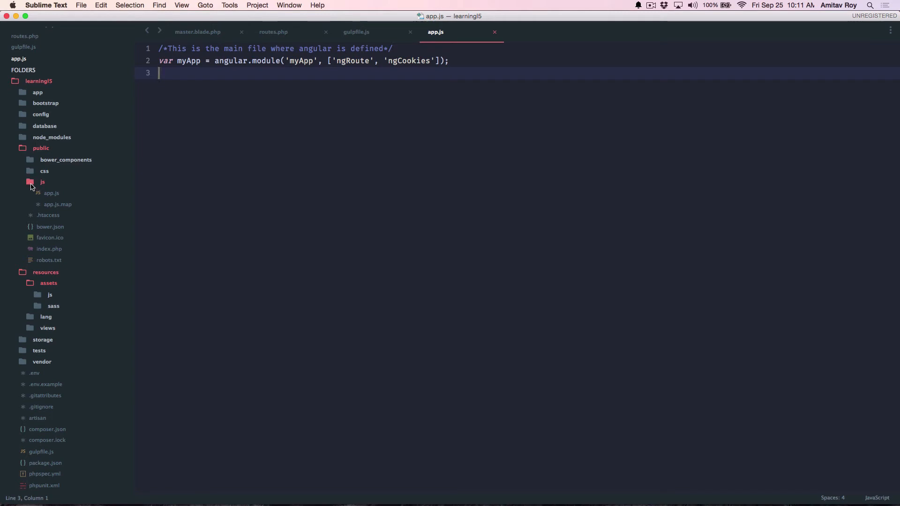
Step: Walk through myApp.config's $routeProvider routes for /, /dashboard and /logout in app.js
{"action": "left_click", "coordinate": [42, 181]}
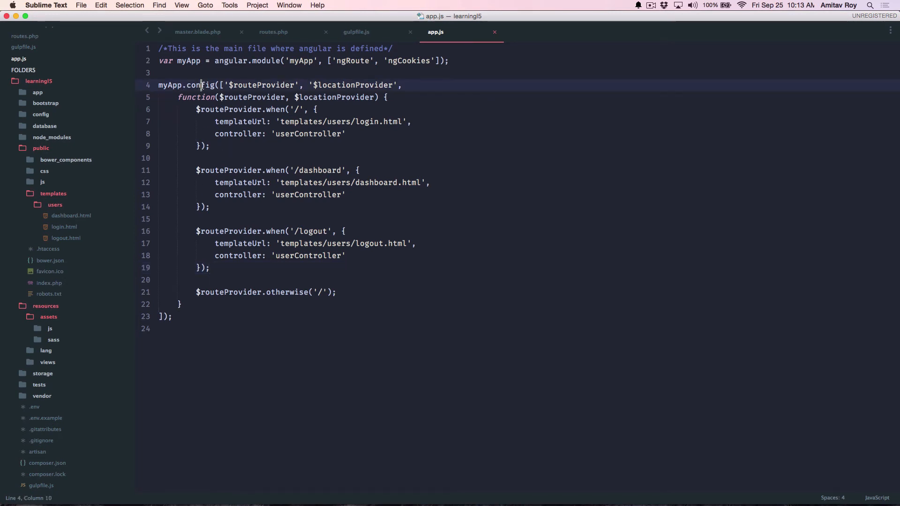
{"action": "double_click", "coordinate": [261, 85]}
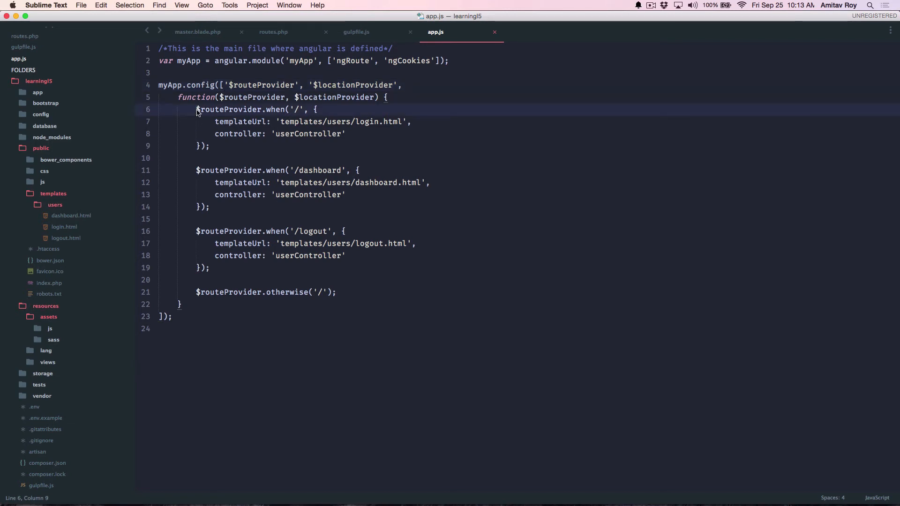
{"action": "left_click", "coordinate": [299, 109]}
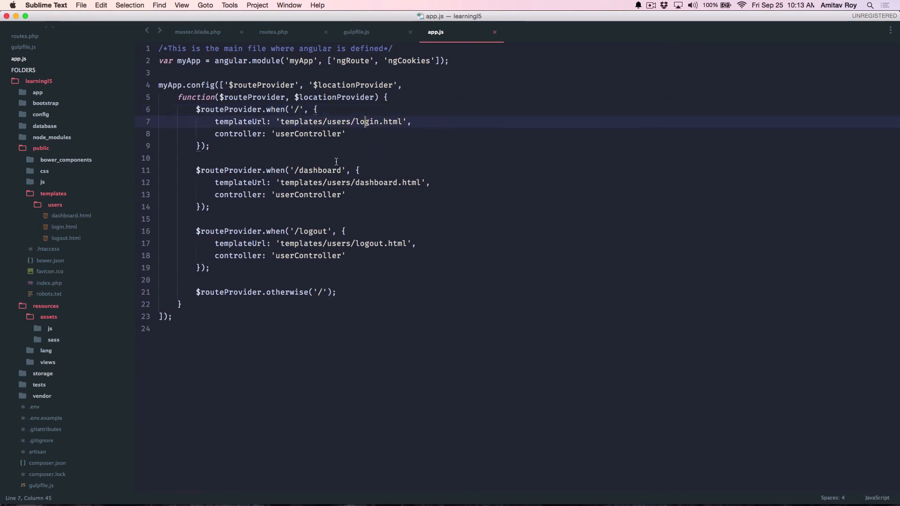
{"action": "left_click", "coordinate": [323, 169]}
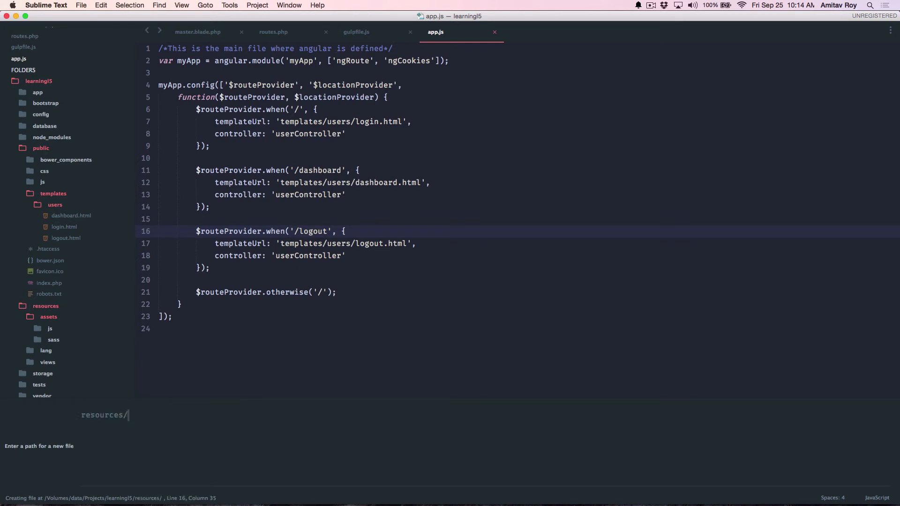
Step: Enter resources/js/controllers/userController. as the AdvancedNewFile path
{"action": "type", "text": "js"}
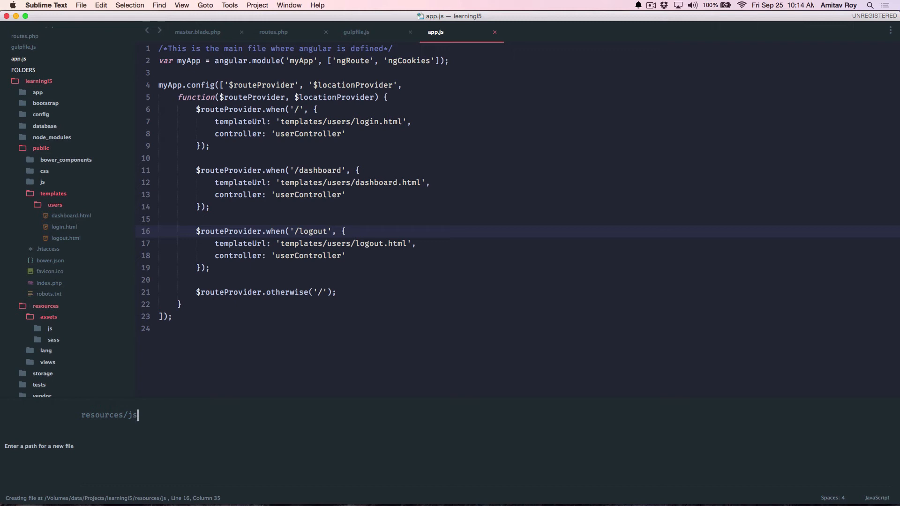
{"action": "type", "text": "/co"}
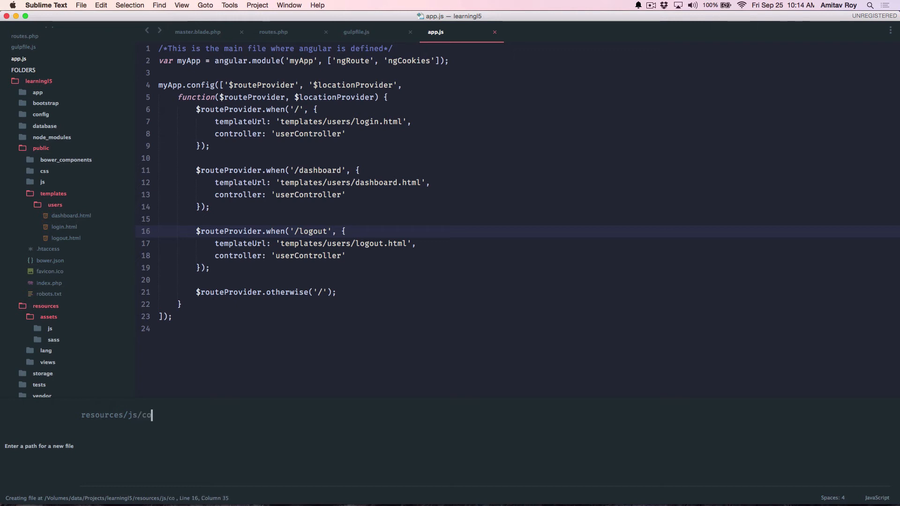
{"action": "type", "text": "ntrollers"}
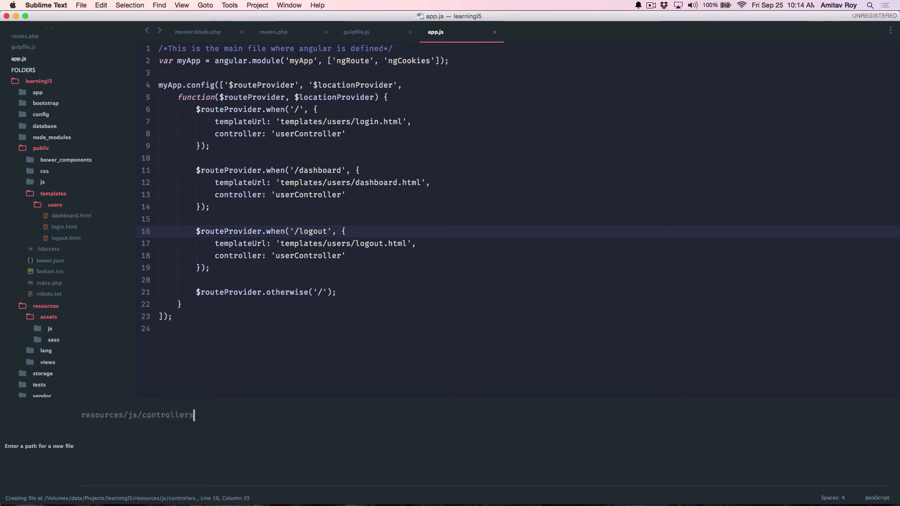
{"action": "type", "text": "/"}
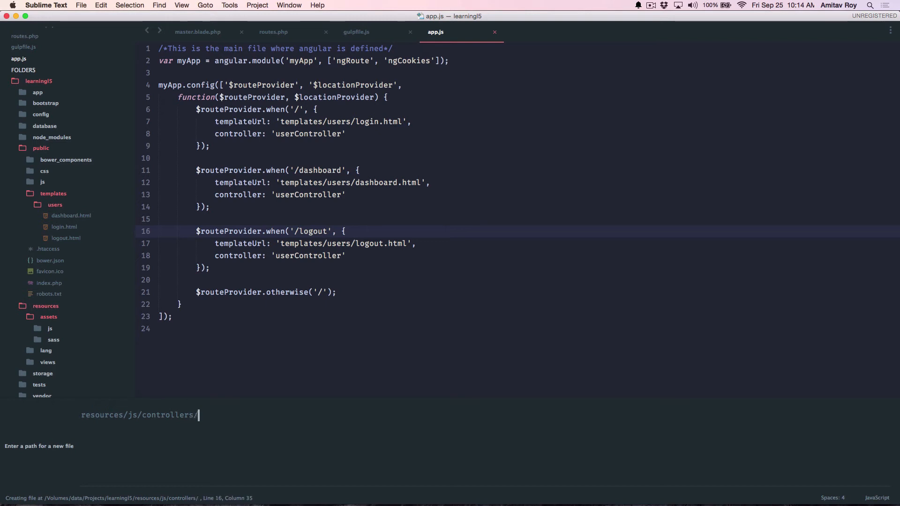
{"action": "type", "text": "userController."}
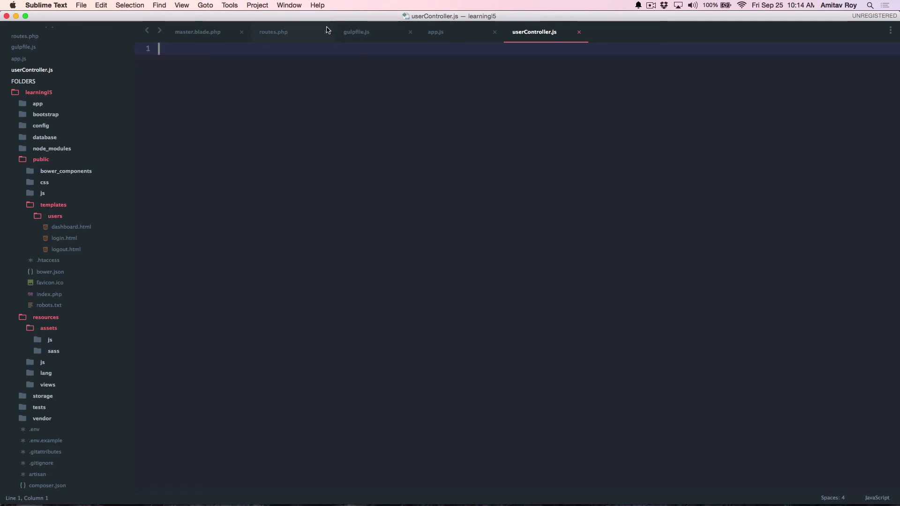
Step: Define myApp.controller('userController') injecting $scope in userController.js and save it
{"action": "type", "text": "my"}
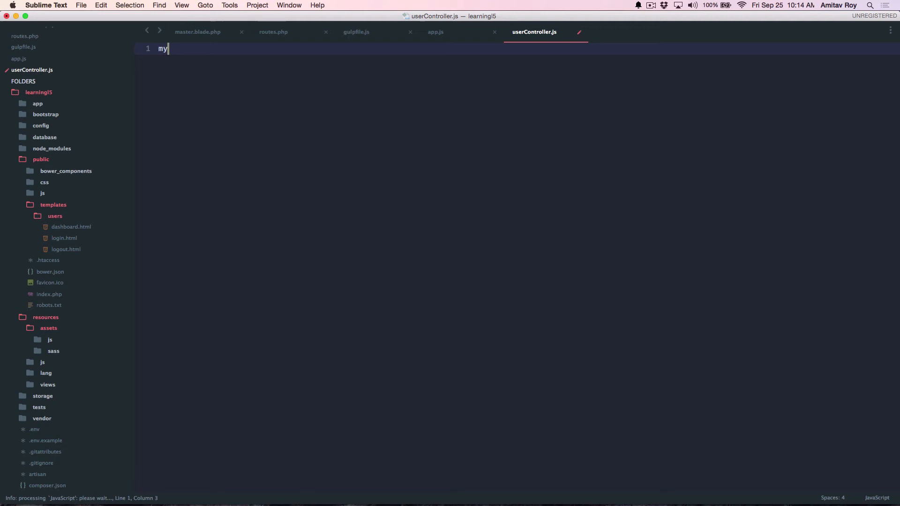
{"action": "type", "text": "App"}
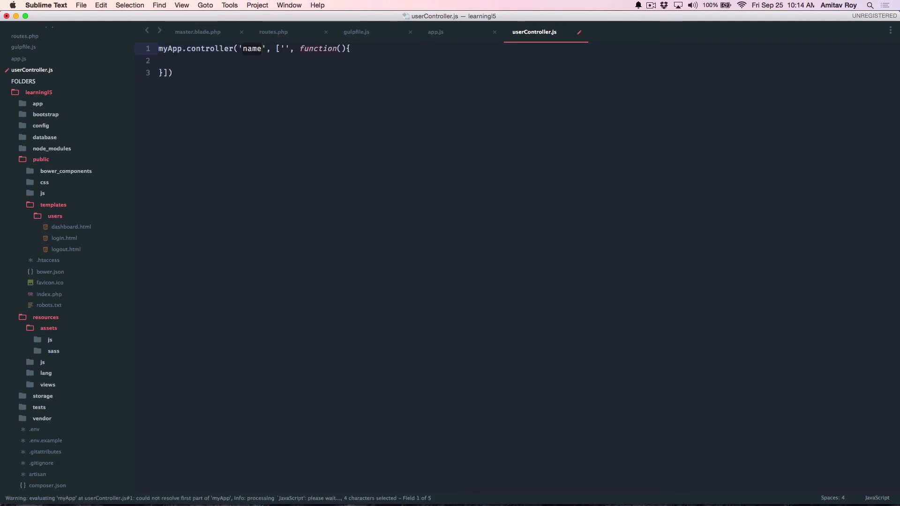
{"action": "type", "text": "userController"}
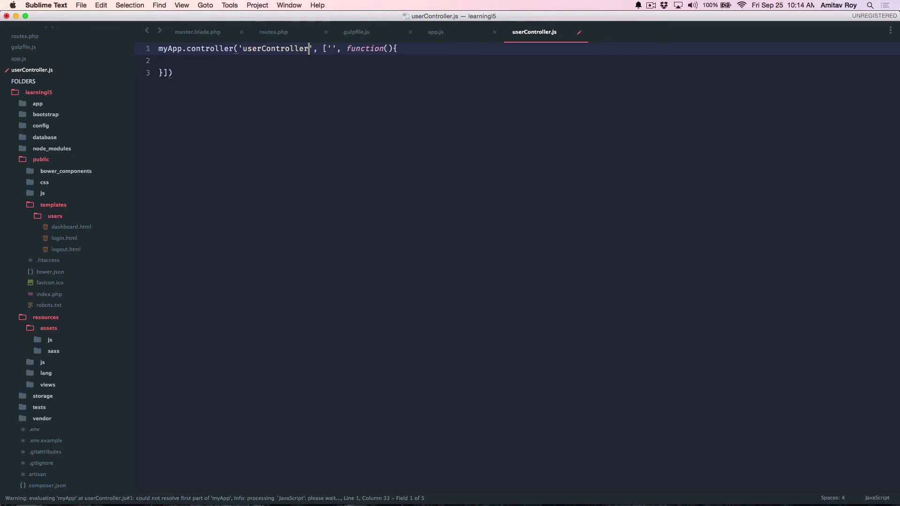
{"action": "type", "text": "$scope"}
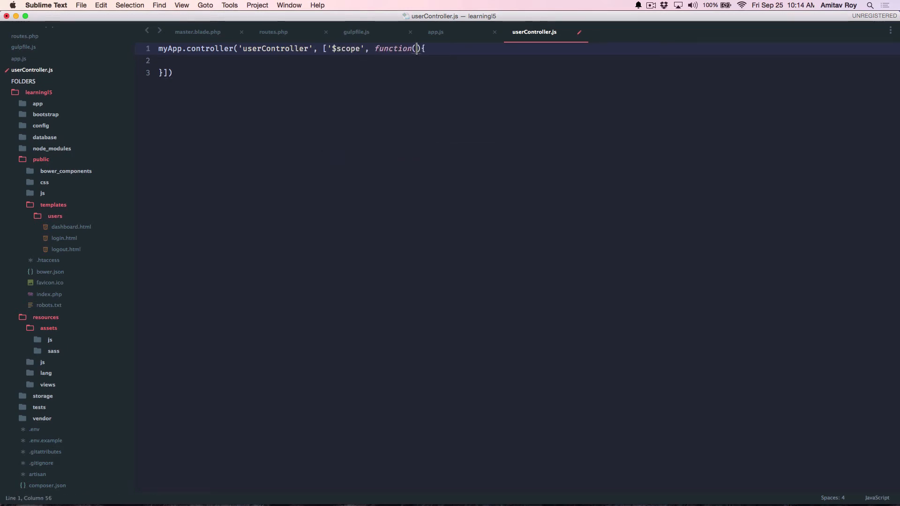
{"action": "type", "text": "$scope"}
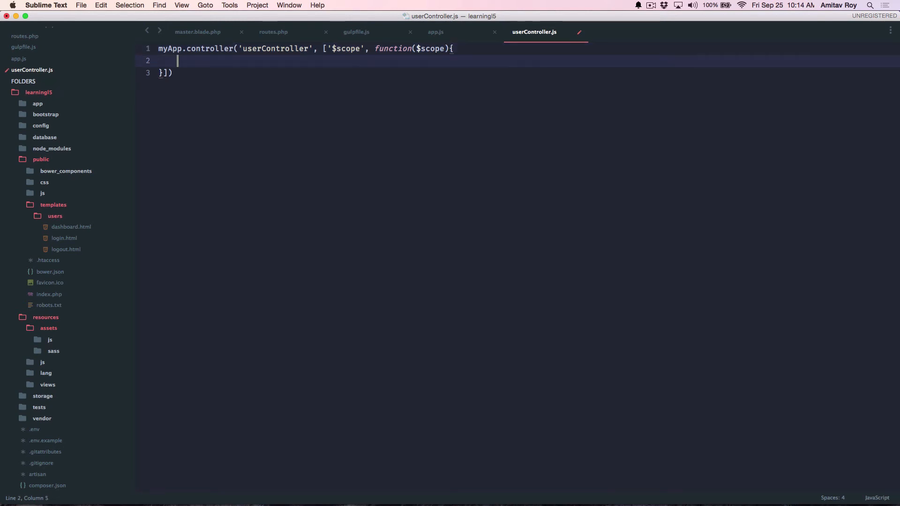
{"action": "key", "text": "cmd+s"}
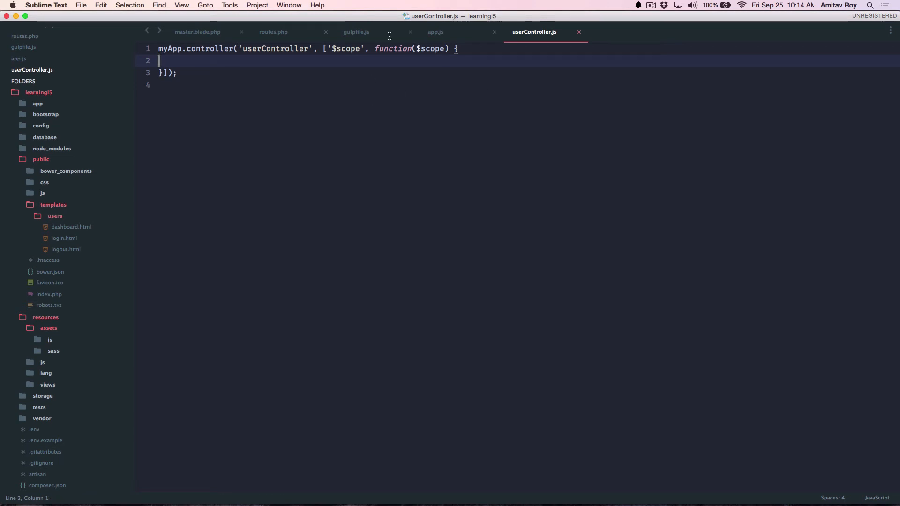
{"action": "mouse_move", "coordinate": [394, 75]}
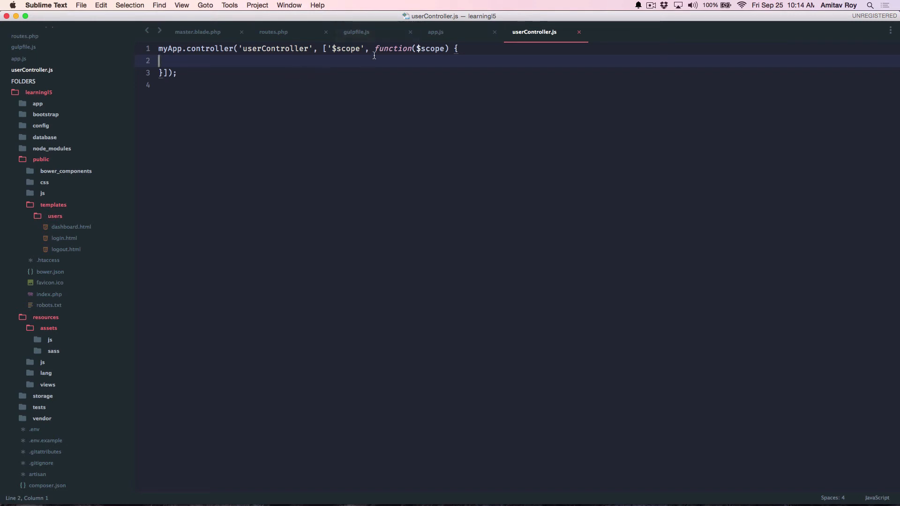
{"action": "left_click", "coordinate": [355, 32]}
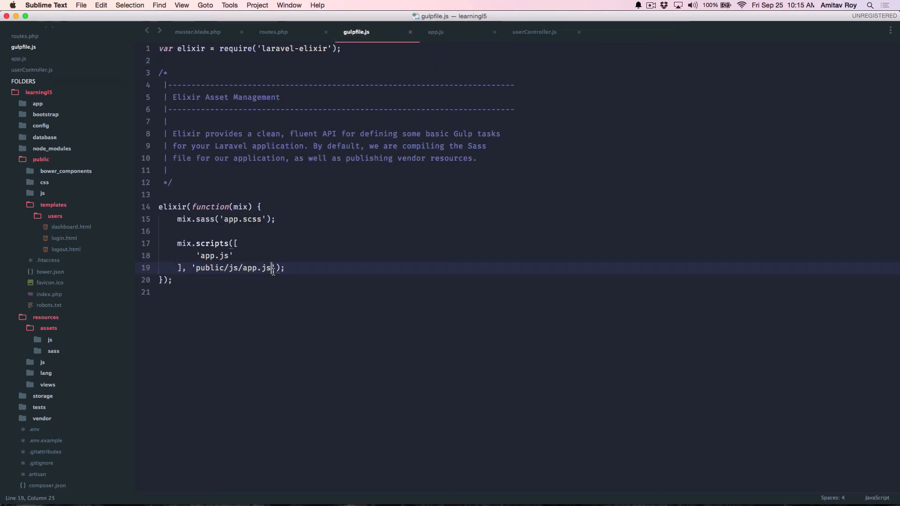
Step: Start a second mix.scripts task with source 'controllers/userController.js' in gulpfile.js
{"action": "key", "text": "enter"}
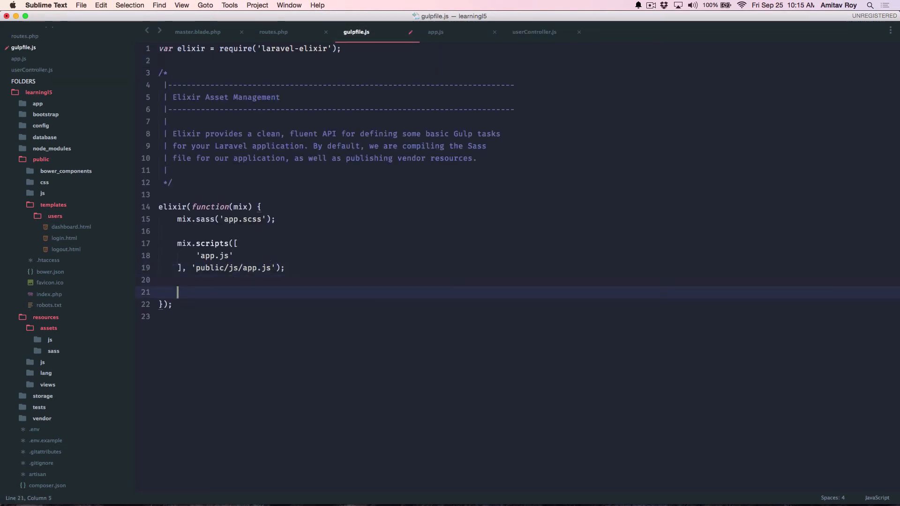
{"action": "type", "text": "mix.scr"}
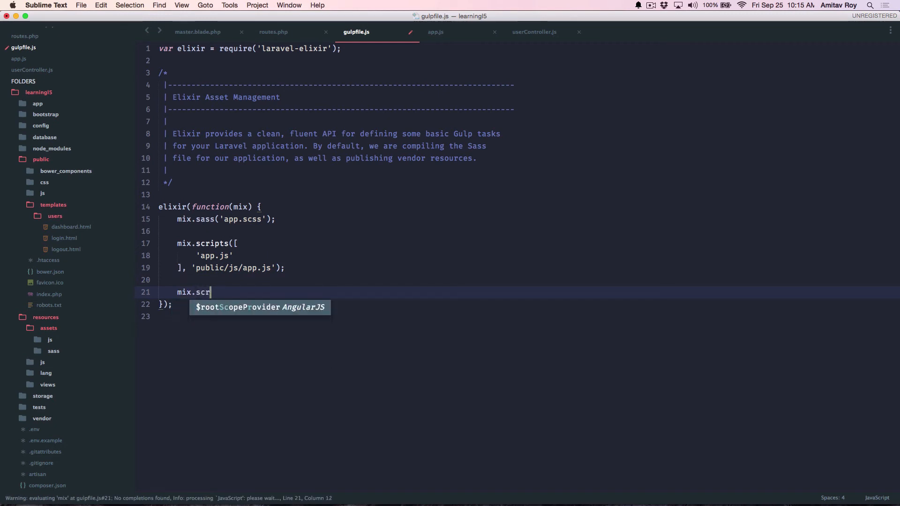
{"action": "type", "text": "ipts"}
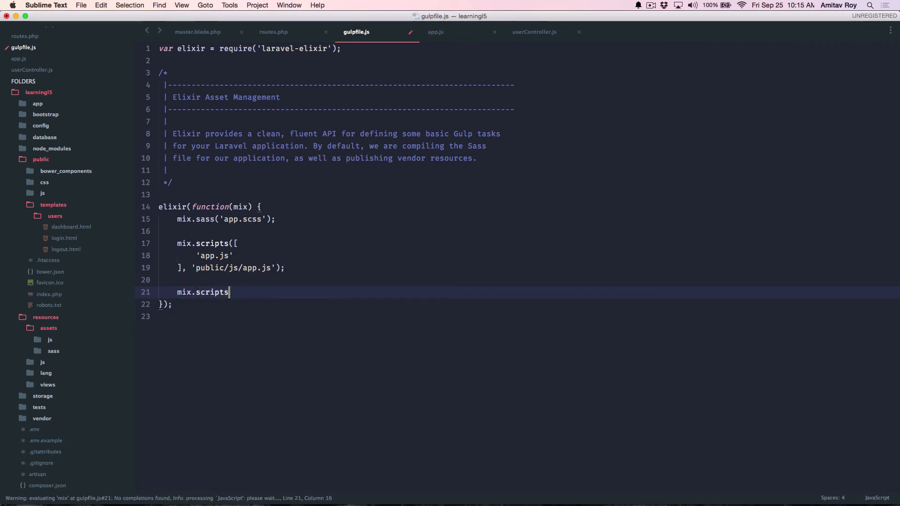
{"action": "type", "text": "();"}
{"action": "type", "text": "'"}
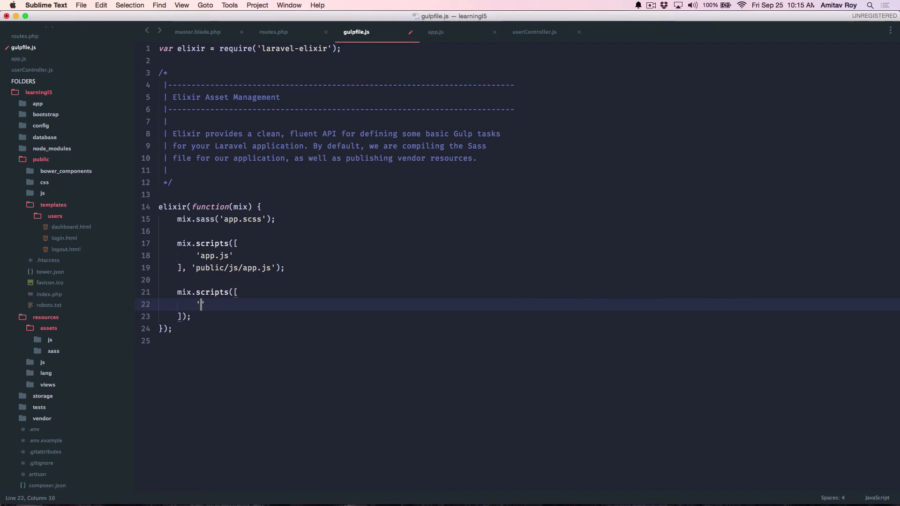
{"action": "type", "text": "controllers"}
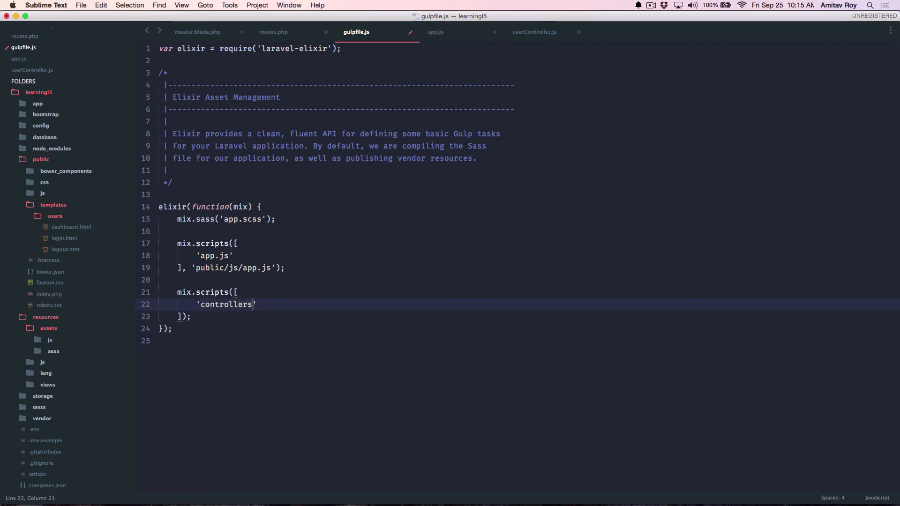
{"action": "type", "text": "/userCon"}
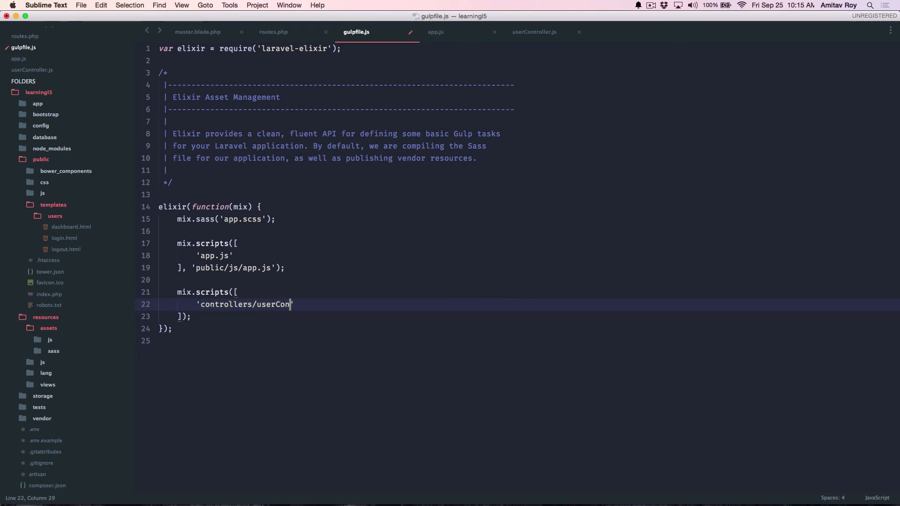
{"action": "type", "text": "troller"}
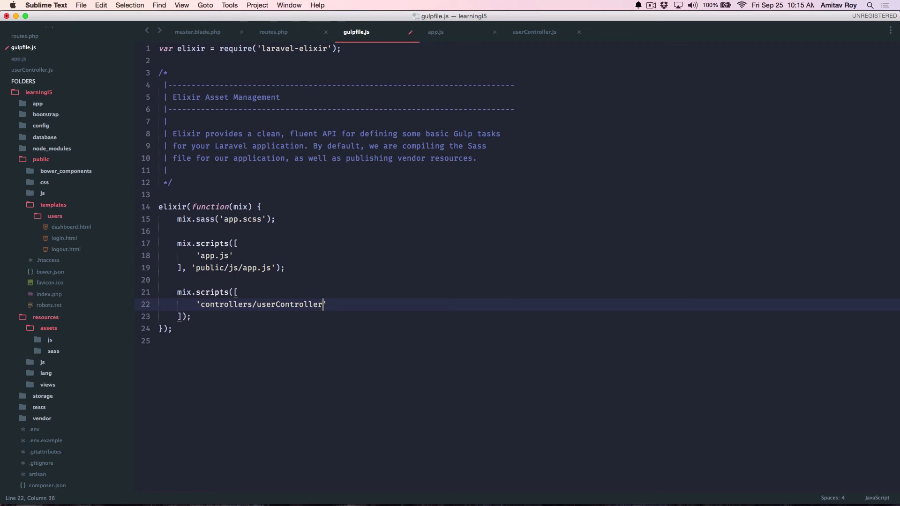
{"action": "type", "text": "."}
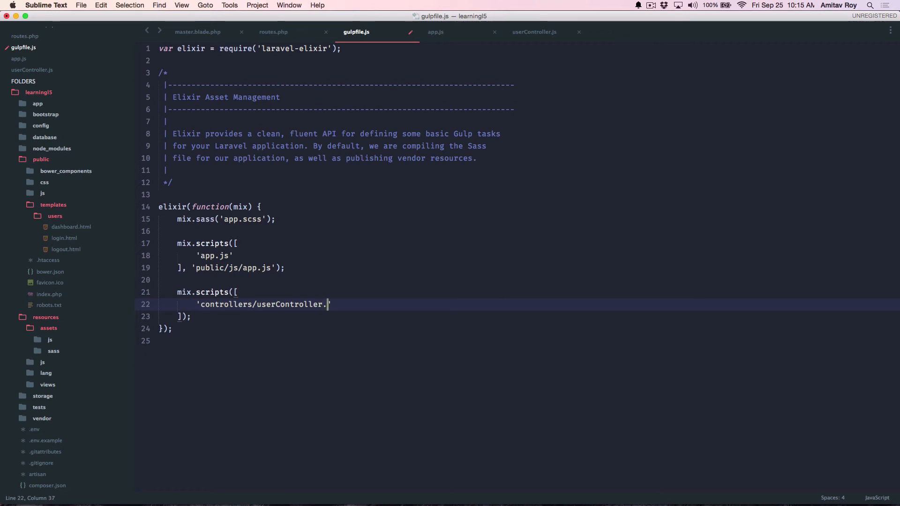
{"action": "type", "text": "js'"}
{"action": "left_click", "coordinate": [527, 316]}
{"action": "type", "text": ", '"}
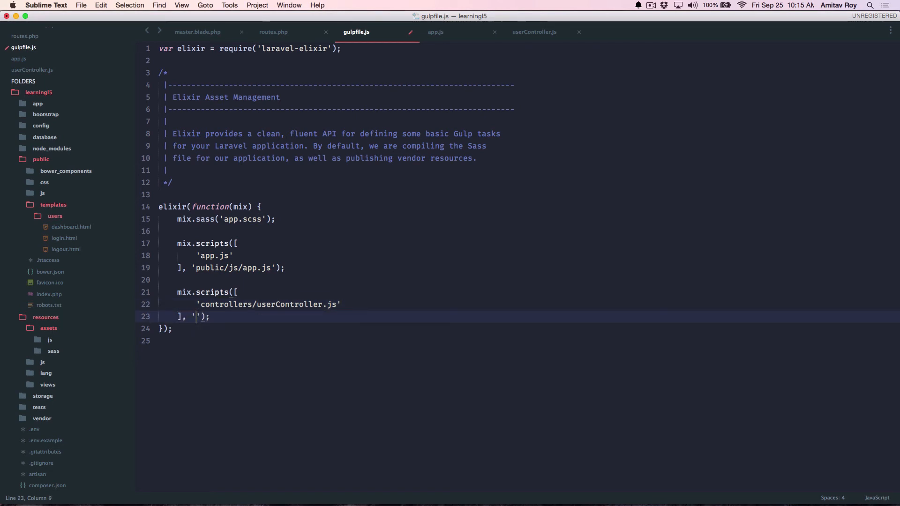
Step: Set that task's output file to 'public/js/controllers.js'
{"action": "type", "text": "public"}
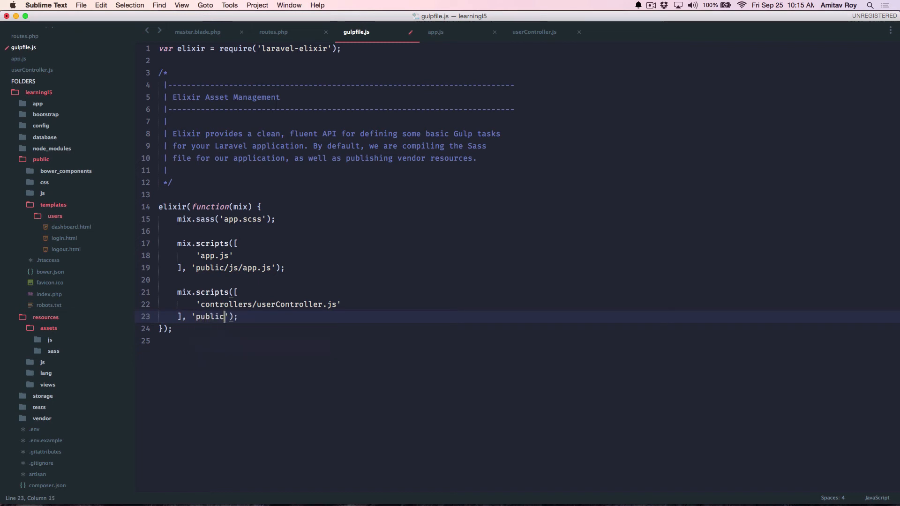
{"action": "type", "text": "/js/"}
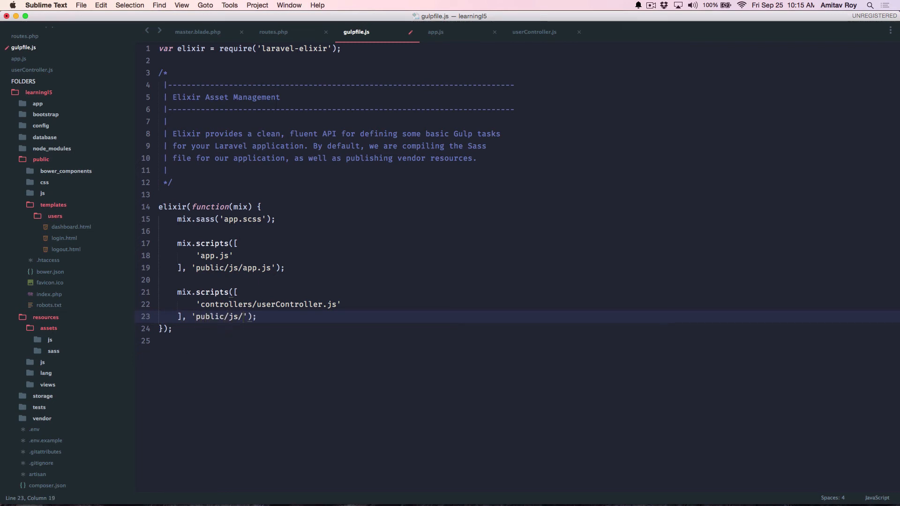
{"action": "type", "text": "controll"}
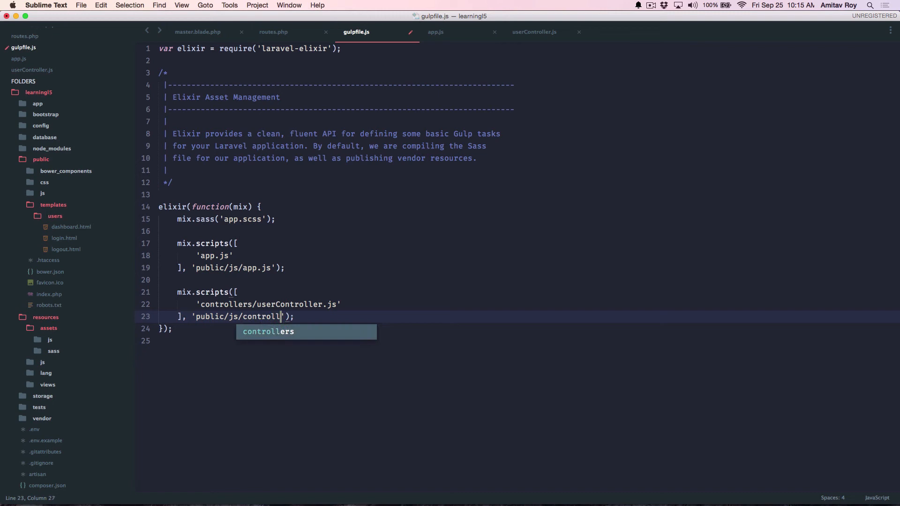
{"action": "key", "text": "tab"}
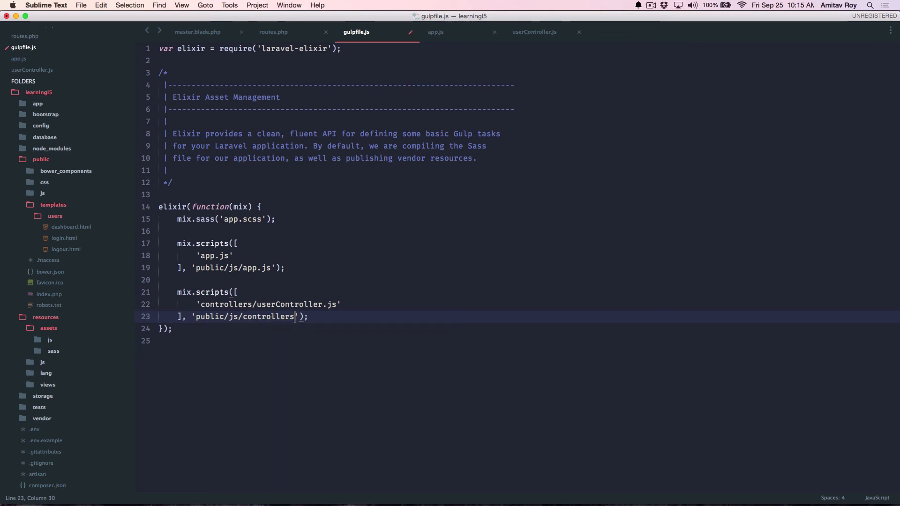
{"action": "type", "text": ".js"}
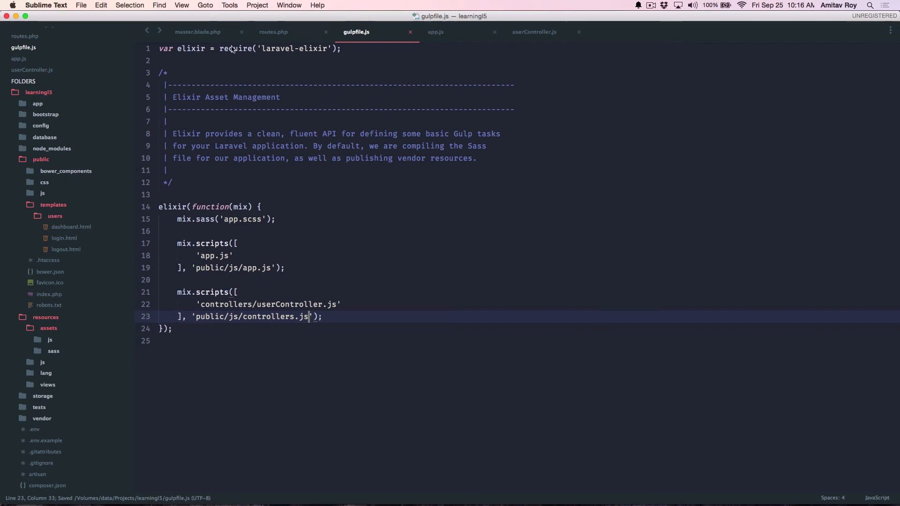
{"action": "left_click", "coordinate": [197, 31]}
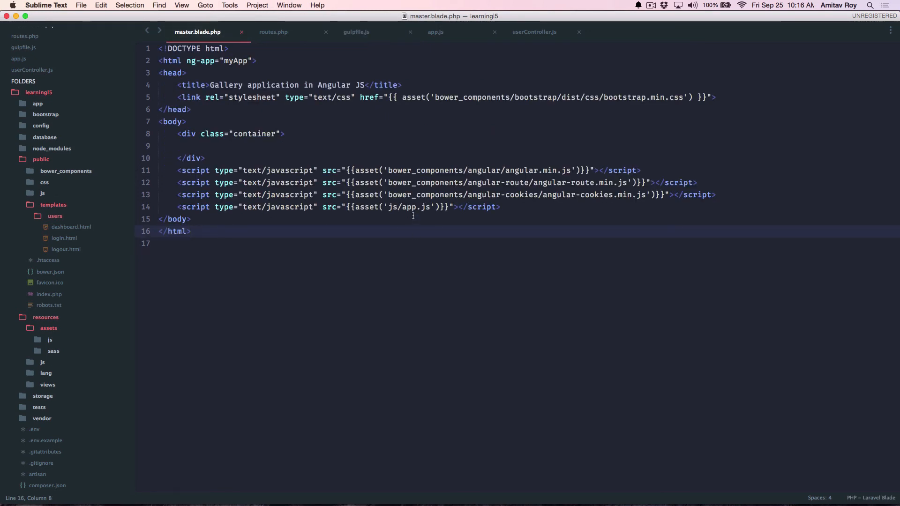
Step: Duplicate the app.js script tag and start changing its source to controllers
{"action": "type", "text": "<script type=\"text/javascript\" src=\"{{asset('js/app.js')}}\"></script>"}
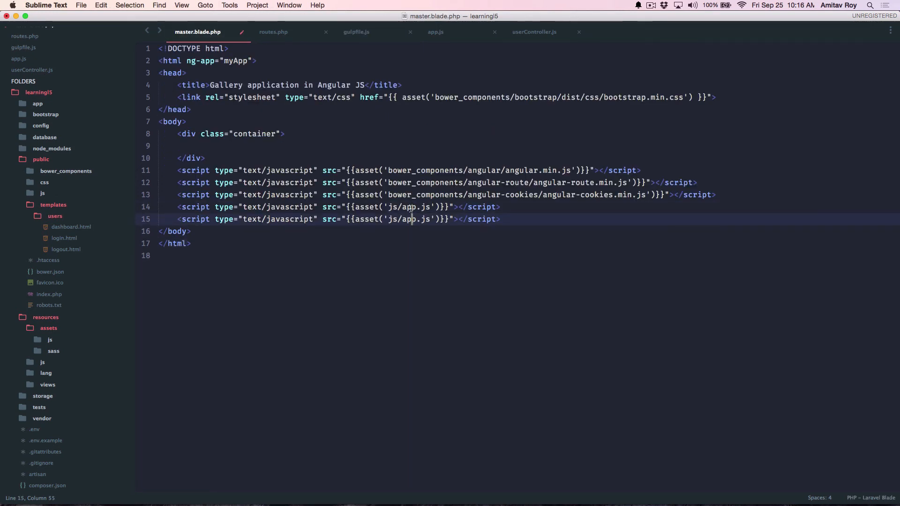
{"action": "type", "text": "control"}
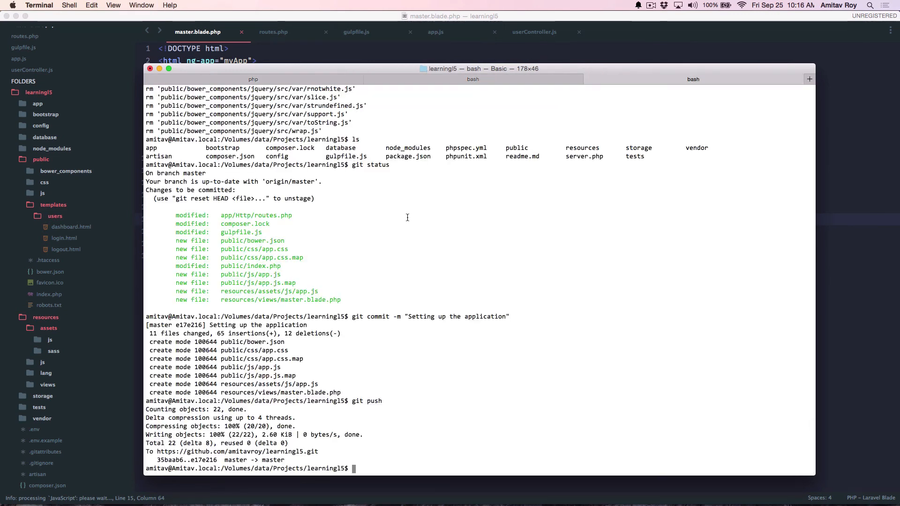
Step: Run gulp at the project's bash prompt
{"action": "type", "text": "gulp"}
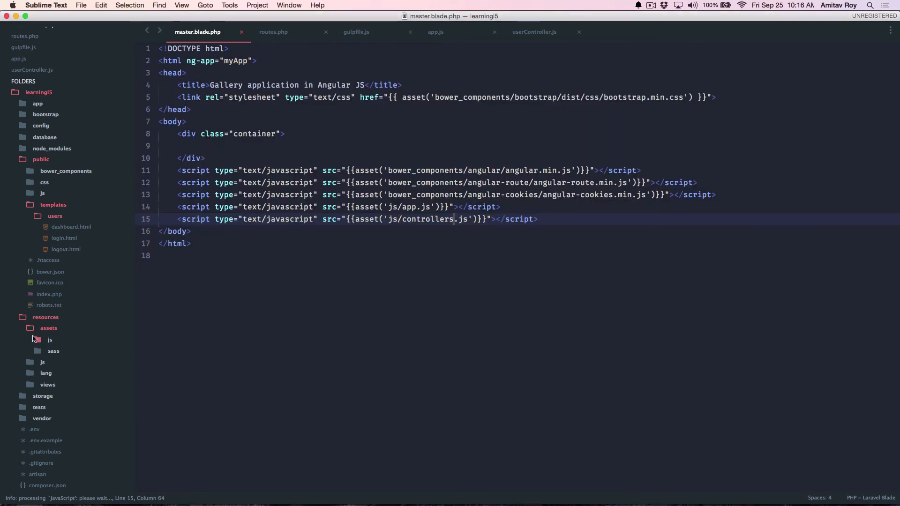
Step: Return to userController.js and open the File menu to re-save it elsewhere
{"action": "left_click", "coordinate": [51, 339]}
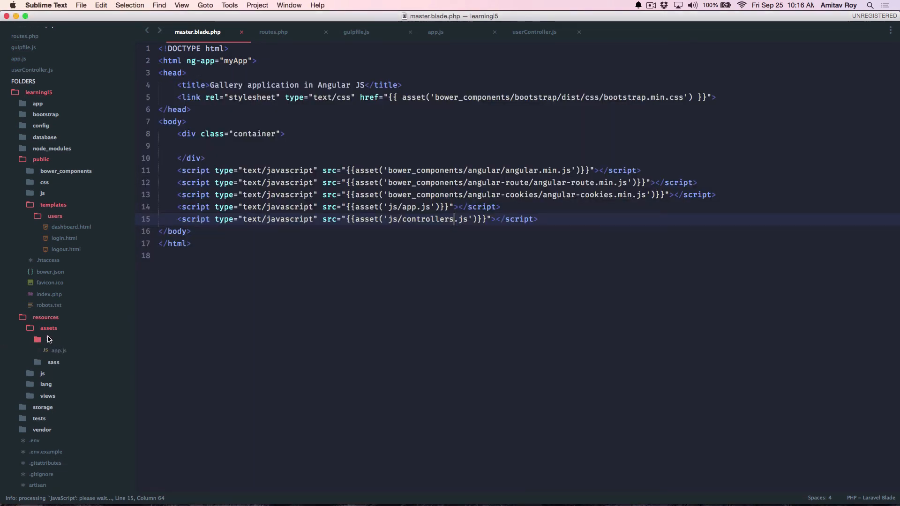
{"action": "left_click", "coordinate": [534, 31]}
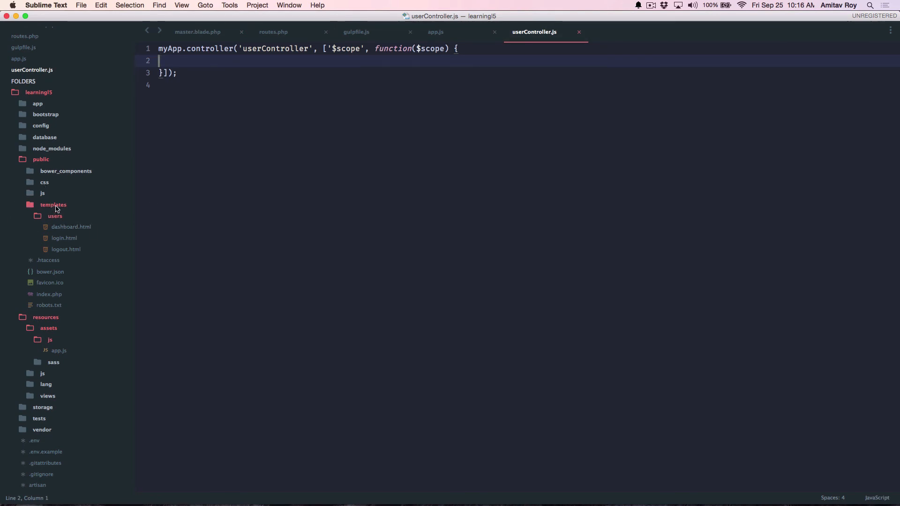
{"action": "left_click", "coordinate": [43, 192]}
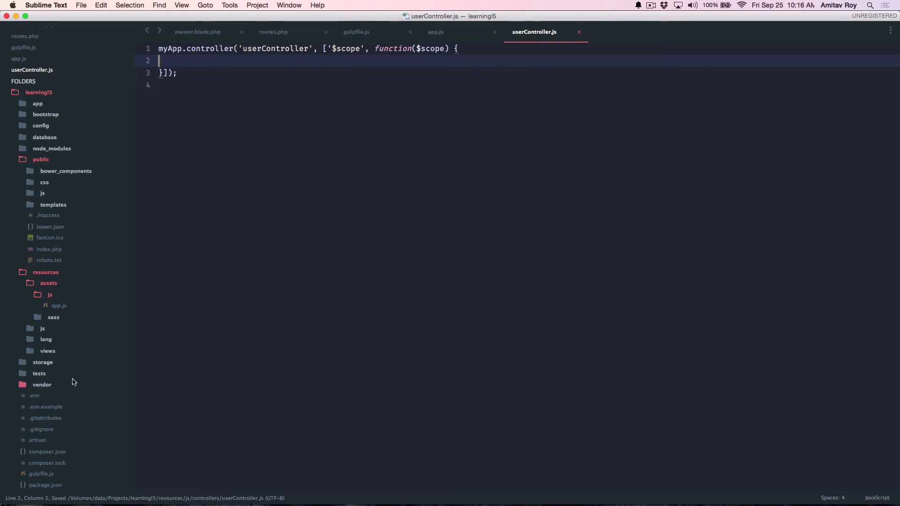
{"action": "scroll", "scroll_direction": "down", "scroll_amount": 3}
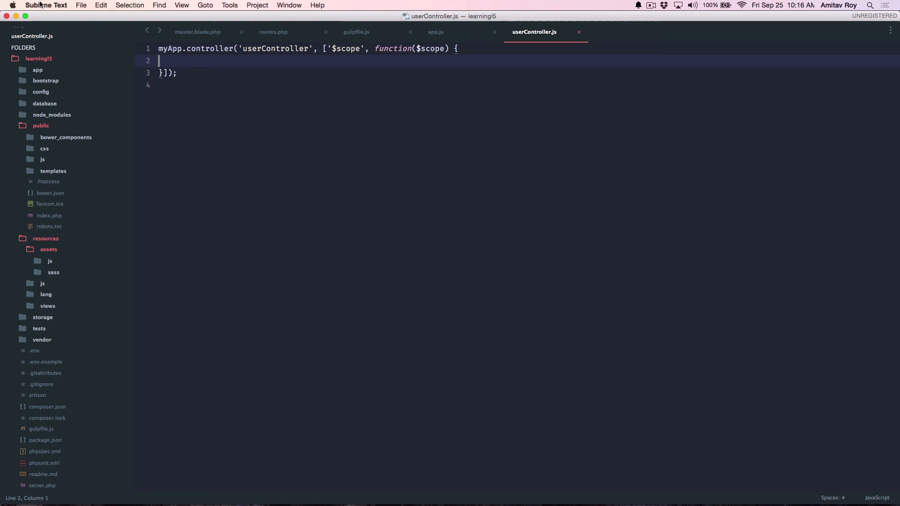
{"action": "left_click", "coordinate": [81, 6]}
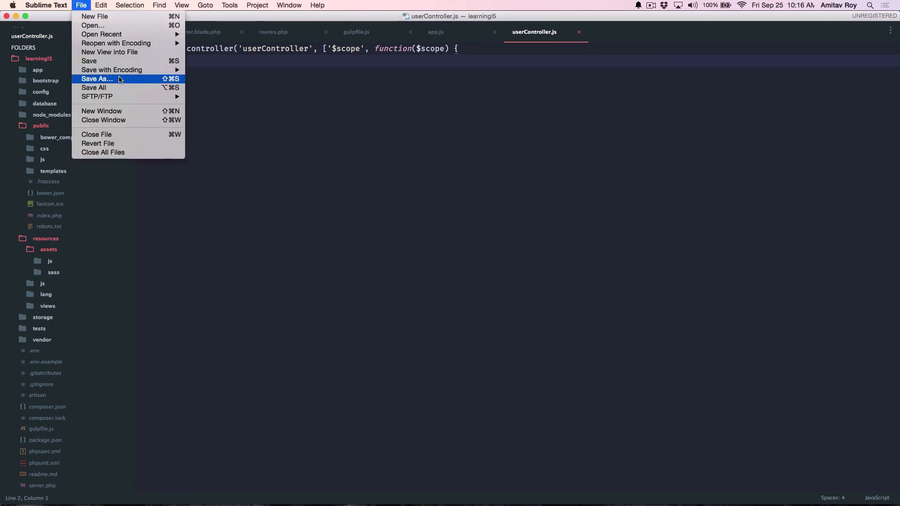
{"action": "left_click", "coordinate": [96, 79]}
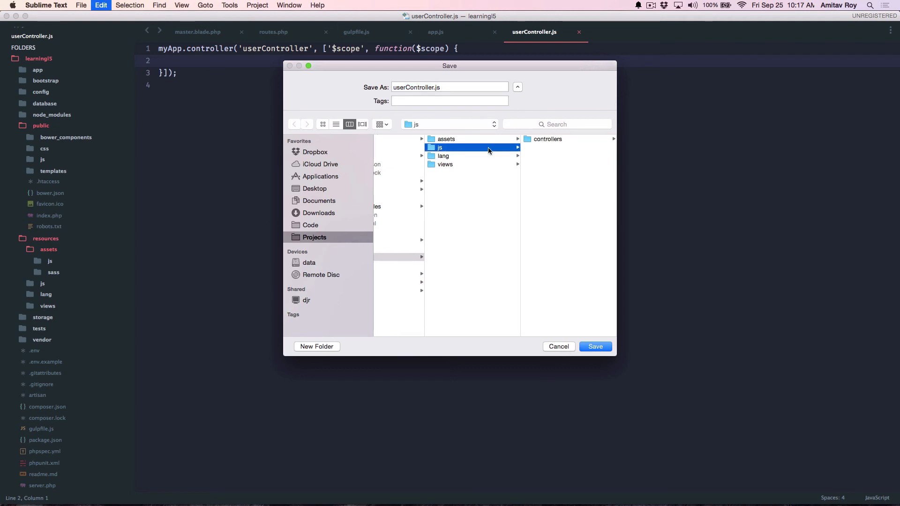
{"action": "left_click", "coordinate": [446, 139]}
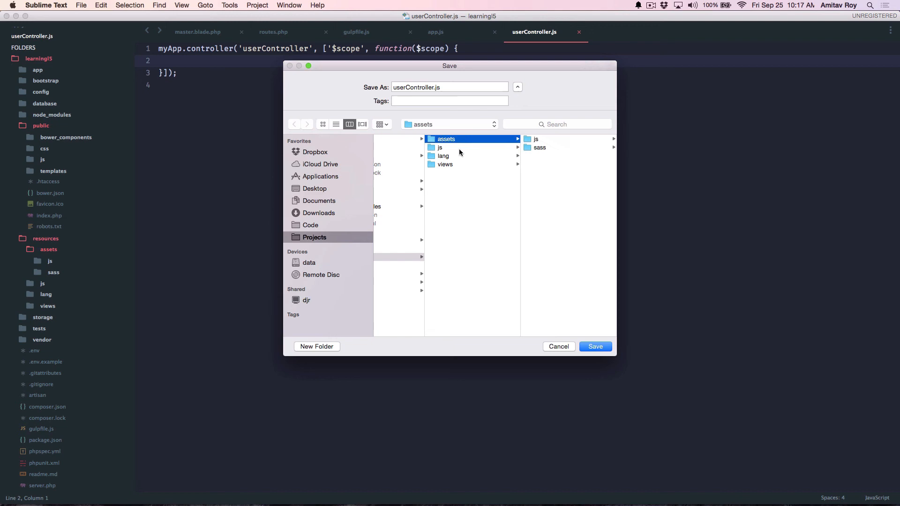
{"action": "left_click", "coordinate": [440, 148]}
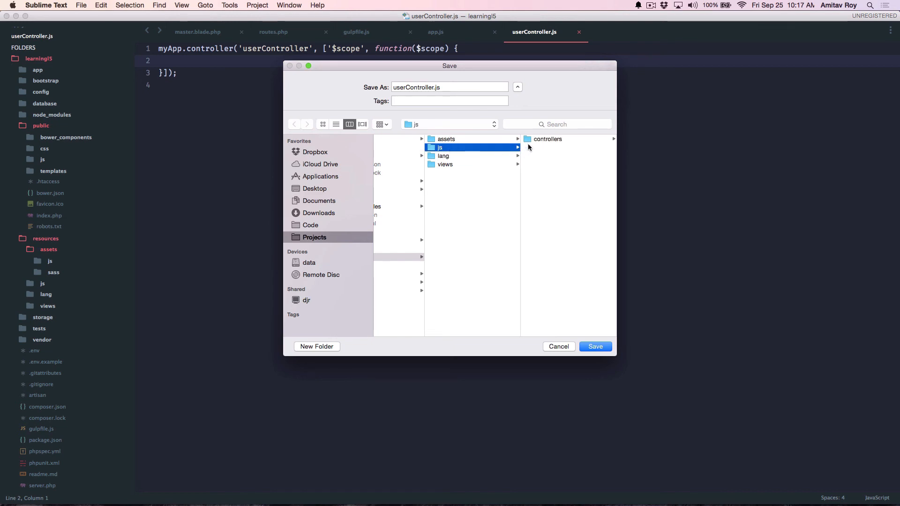
{"action": "double_click", "coordinate": [547, 139]}
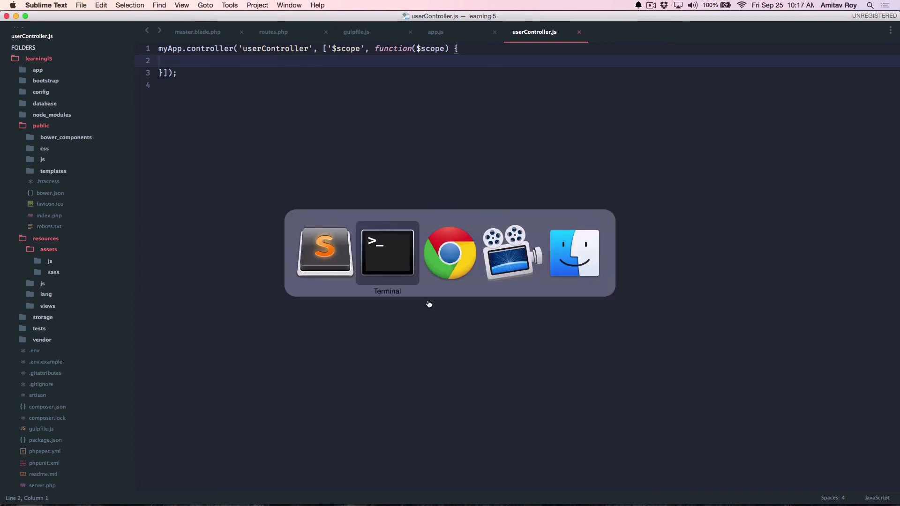
Step: Run mv js/controllers/ assets/js/ from resources and confirm the moved folder in the sidebar
{"action": "left_click", "coordinate": [387, 252]}
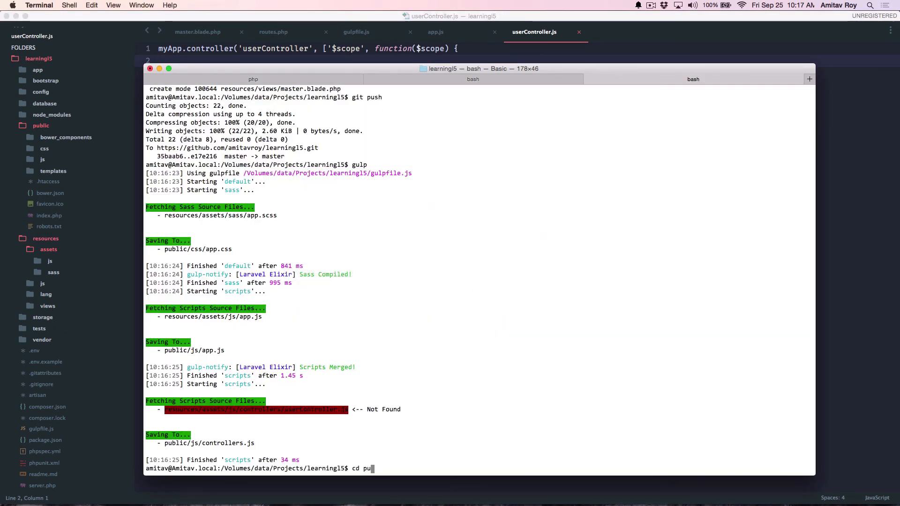
{"action": "type", "text": "resources/"}
{"action": "type", "text": "ls"}
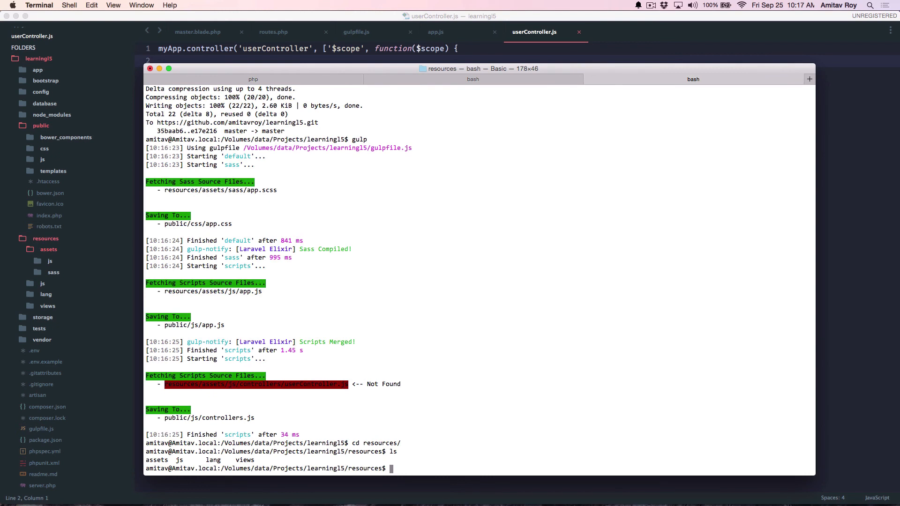
{"action": "type", "text": "mv js/controllers/"}
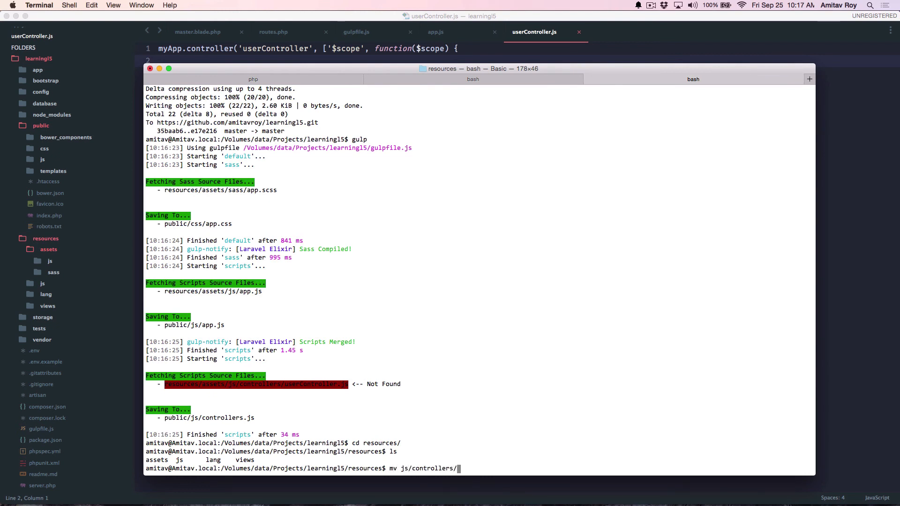
{"action": "type", "text": "assets/js/"}
{"action": "type", "text": "ls"}
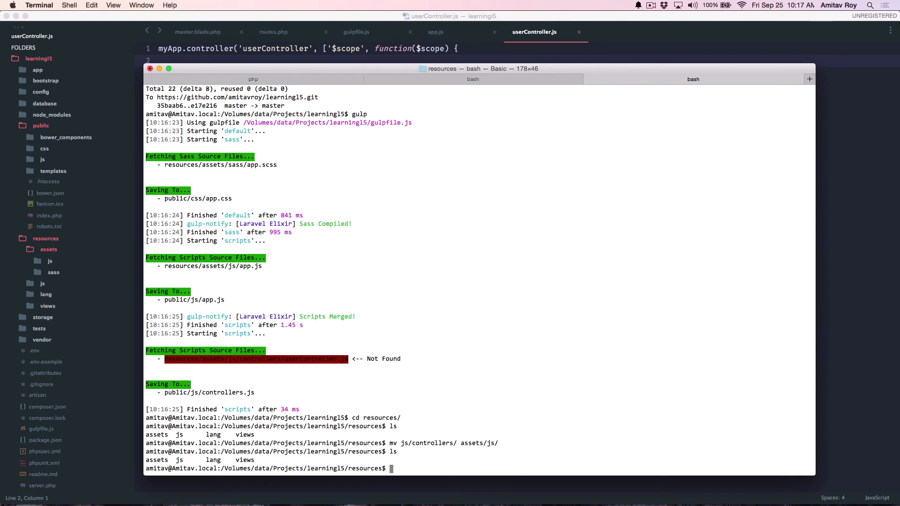
{"action": "type", "text": "rm -rf js/"}
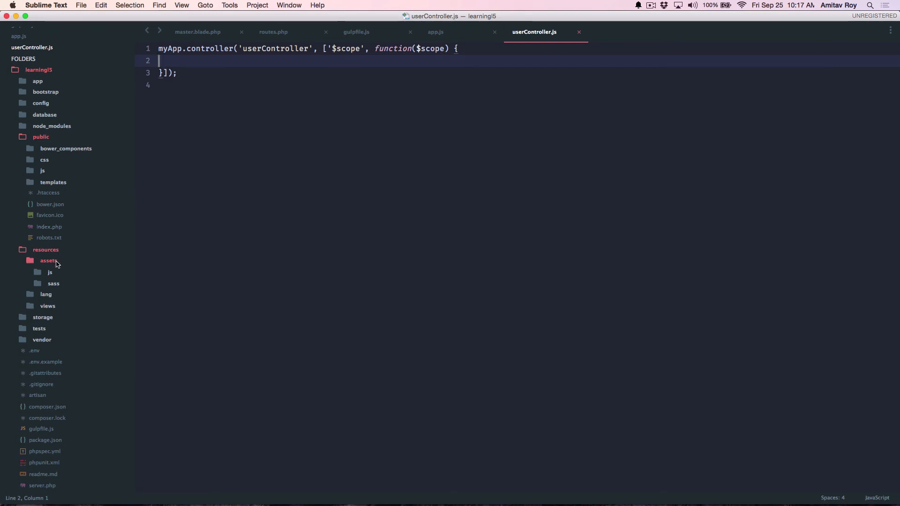
{"action": "left_click", "coordinate": [43, 272]}
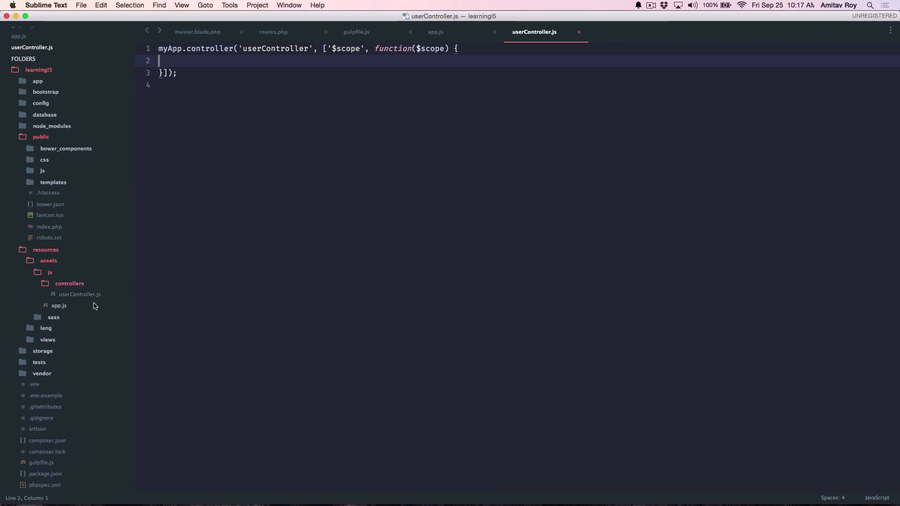
{"action": "key", "text": "cmd+tab"}
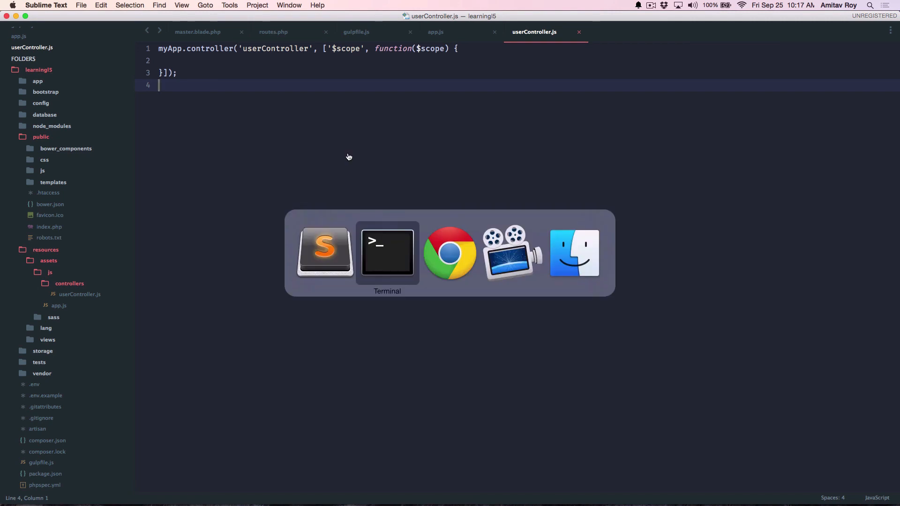
Step: Back in Terminal, run cd .. to return to the project root
{"action": "left_click", "coordinate": [387, 253]}
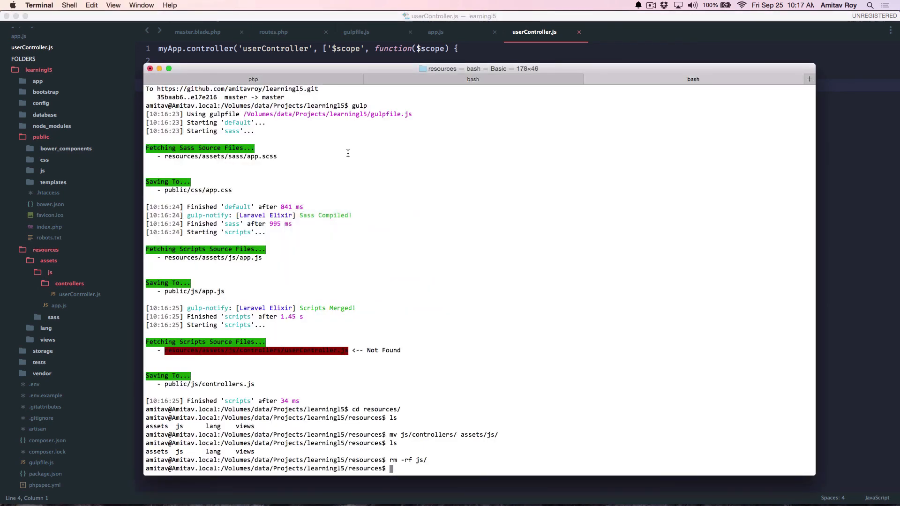
{"action": "type", "text": "cd .."}
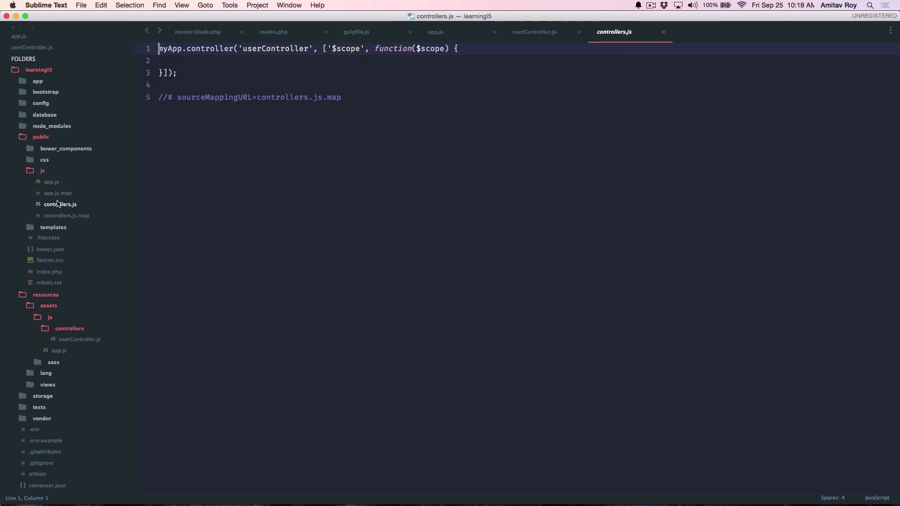
Step: Open the master.blade.php layout template from the sidebar
{"action": "left_click", "coordinate": [52, 182]}
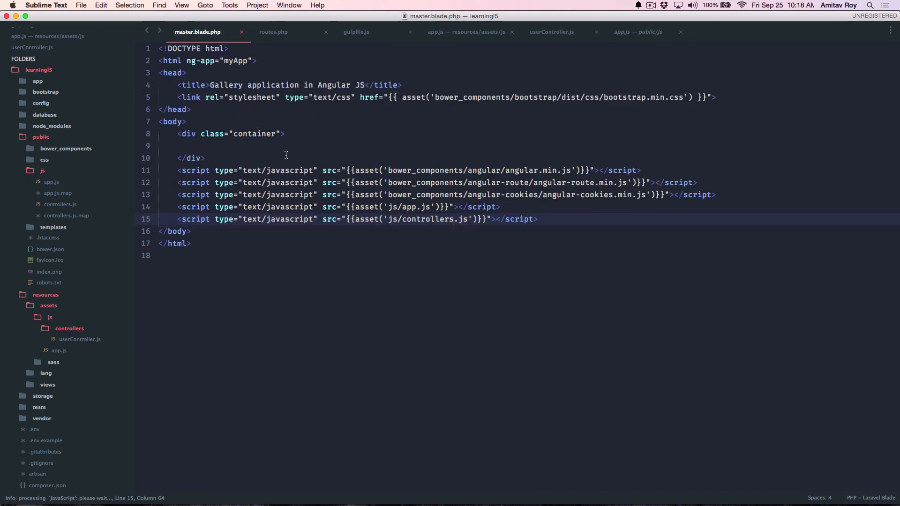
Step: Insert a div with the ng-view attribute inside the container div and save master.blade.php
{"action": "left_click", "coordinate": [166, 145]}
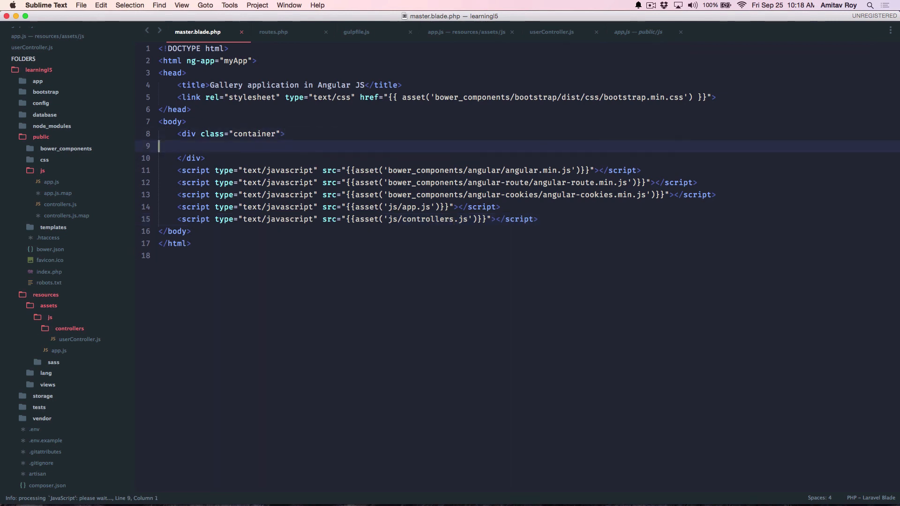
{"action": "type", "text": "div."}
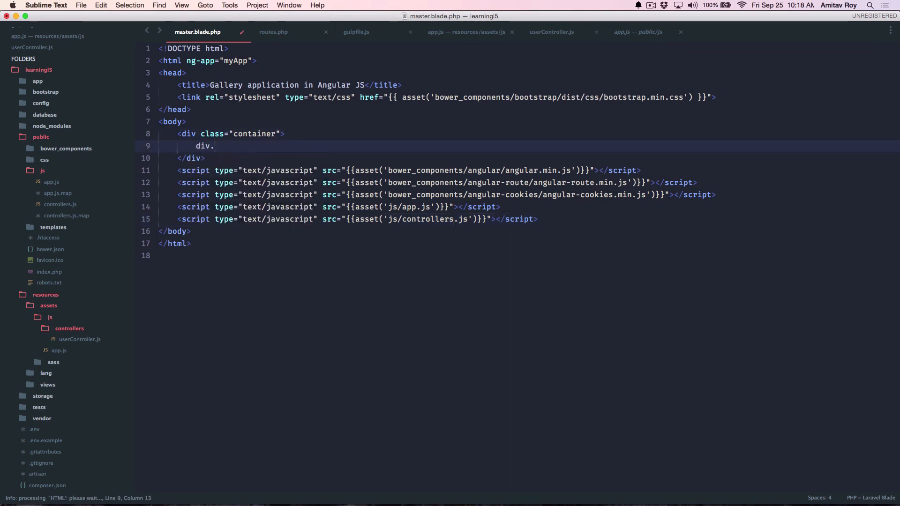
{"action": "key", "text": "tab"}
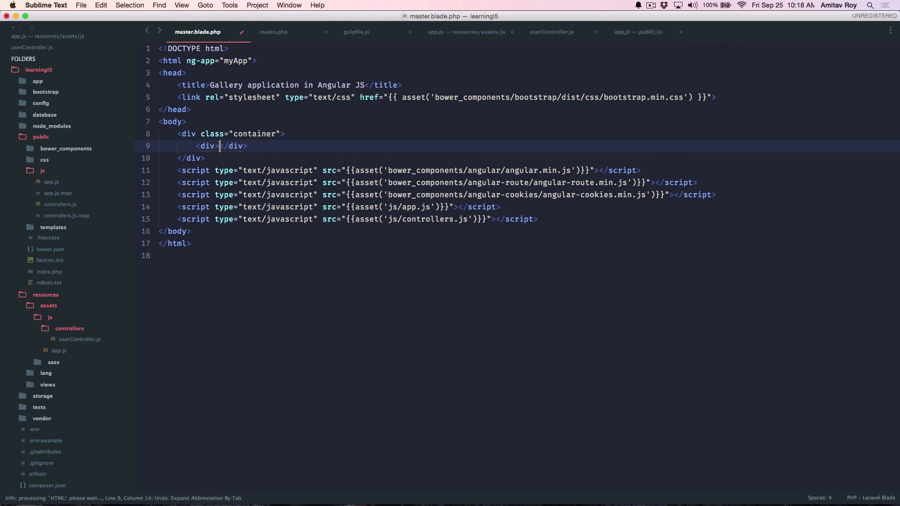
{"action": "type", "text": "ng-view"}
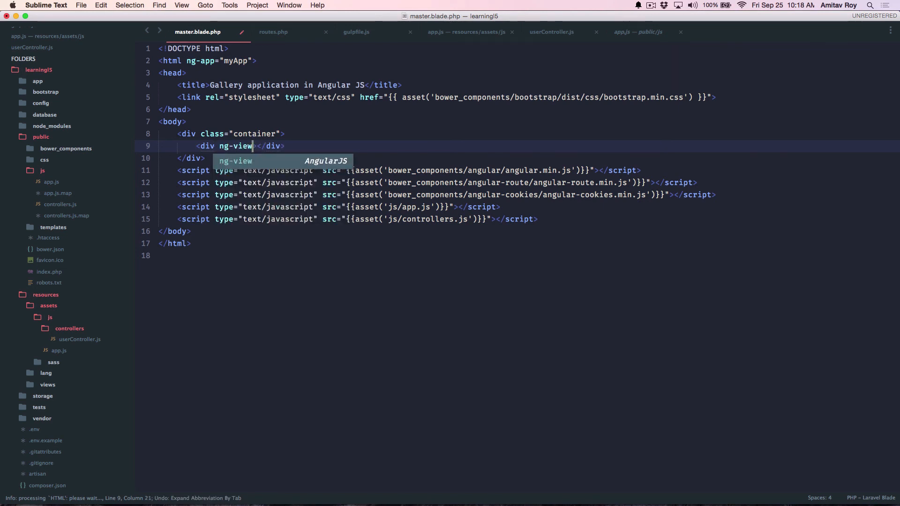
{"action": "key", "text": "cmd+s"}
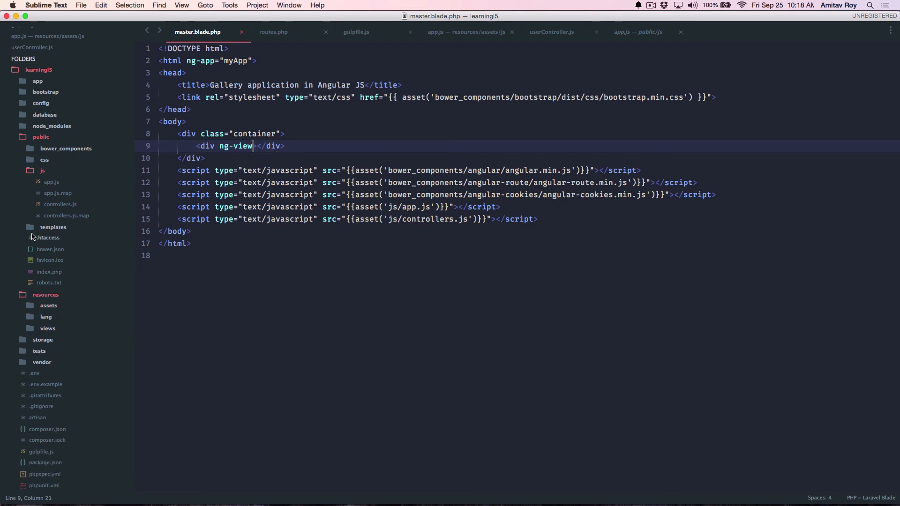
{"action": "left_click", "coordinate": [52, 227]}
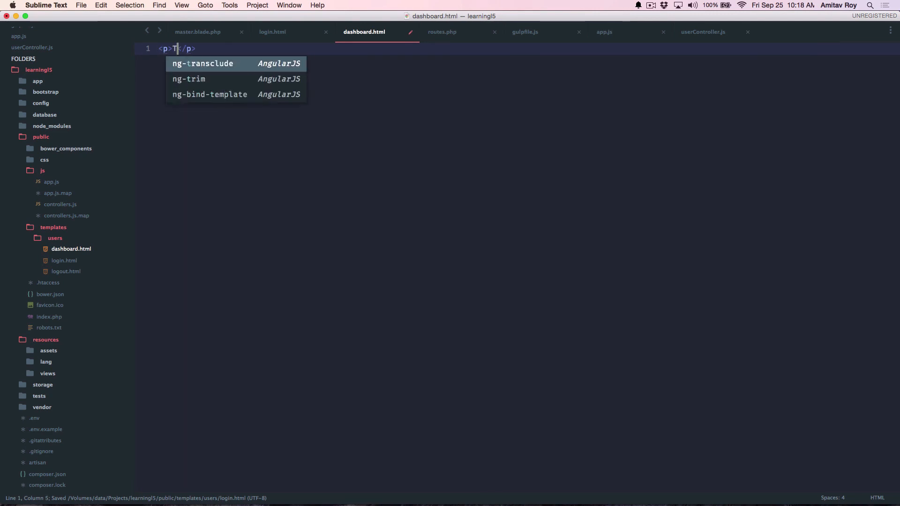
Step: Type 'This is my dashboard' into dashboard.html and <p>Logout</p> into logout.html
{"action": "type", "text": "his is my d"}
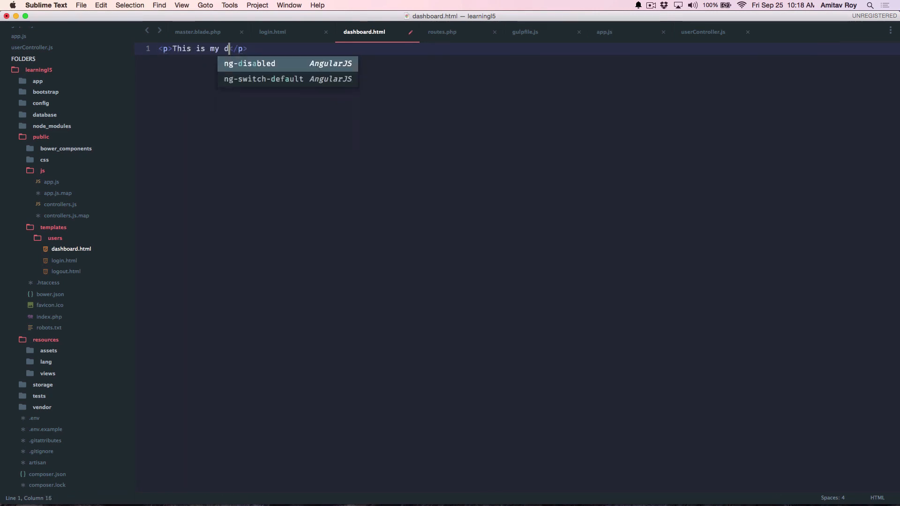
{"action": "type", "text": "ashboard"}
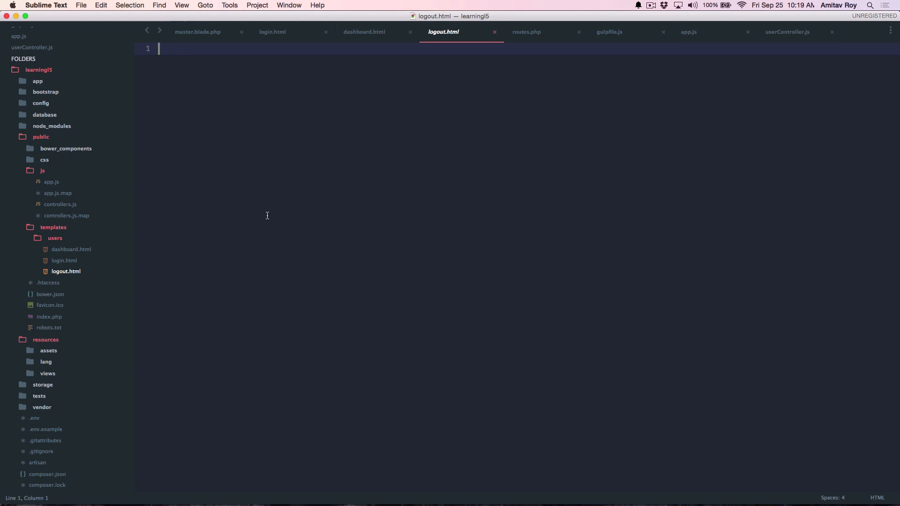
{"action": "type", "text": "<p>L</p>"}
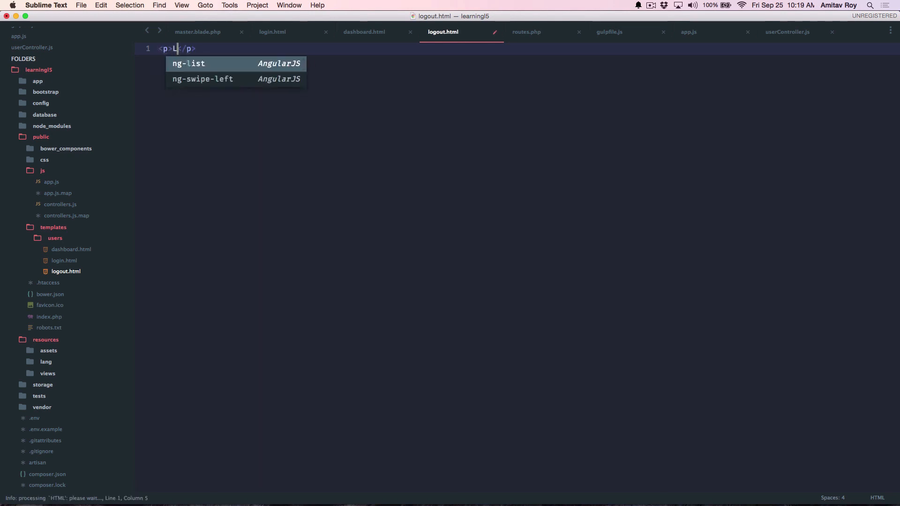
{"action": "type", "text": "ogout"}
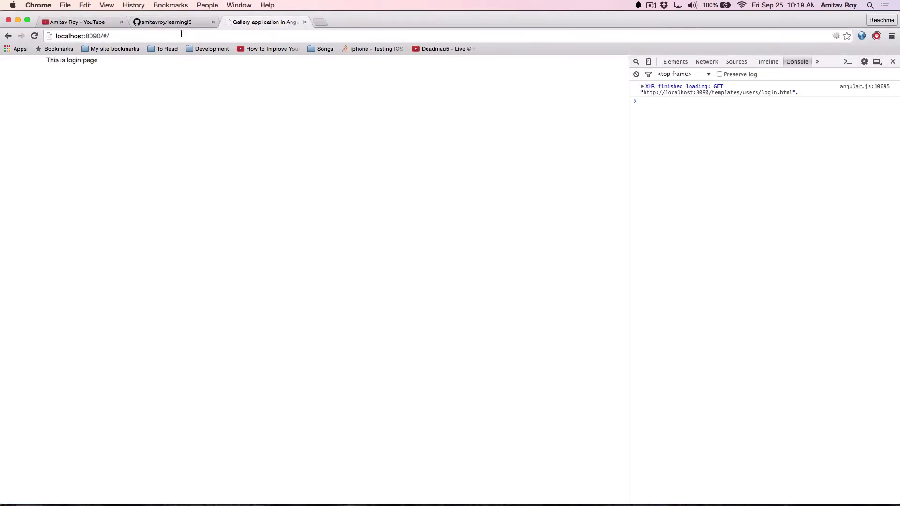
Step: Start entering the localhost:8090/#/dashboard route in Chrome's address bar
{"action": "type", "text": "dashb"}
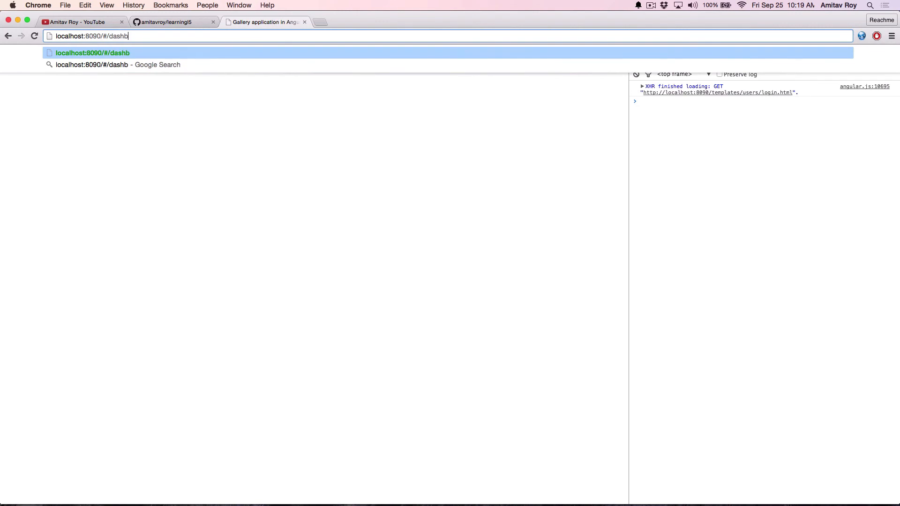